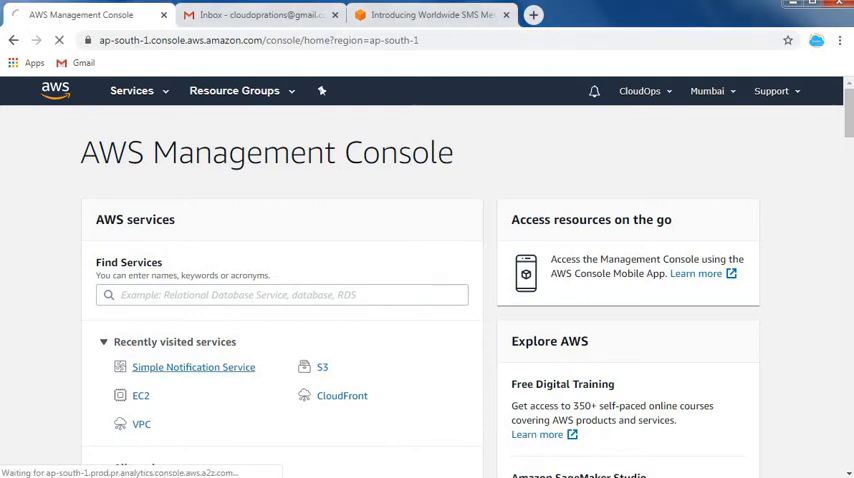
# Step: Open the SNS dashboard for Mumbai, then collapse and re-expand the sidebar's Mobile section
pyautogui.click(193, 367)
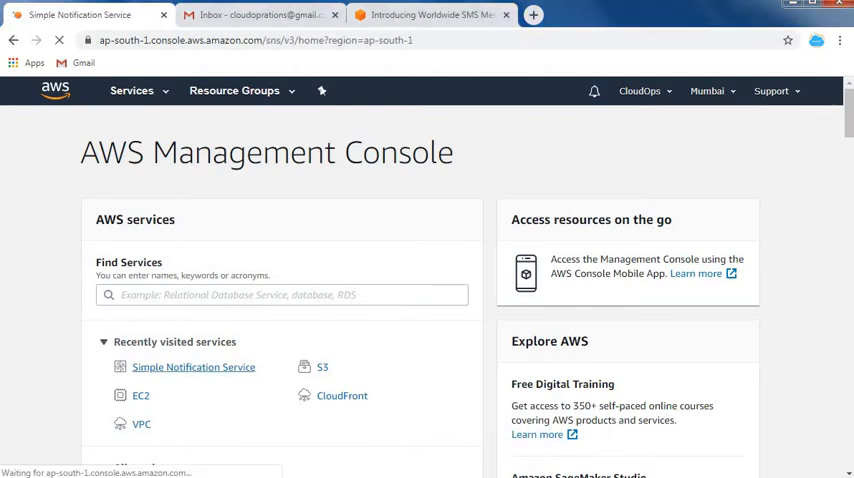
pyautogui.click(193, 367)
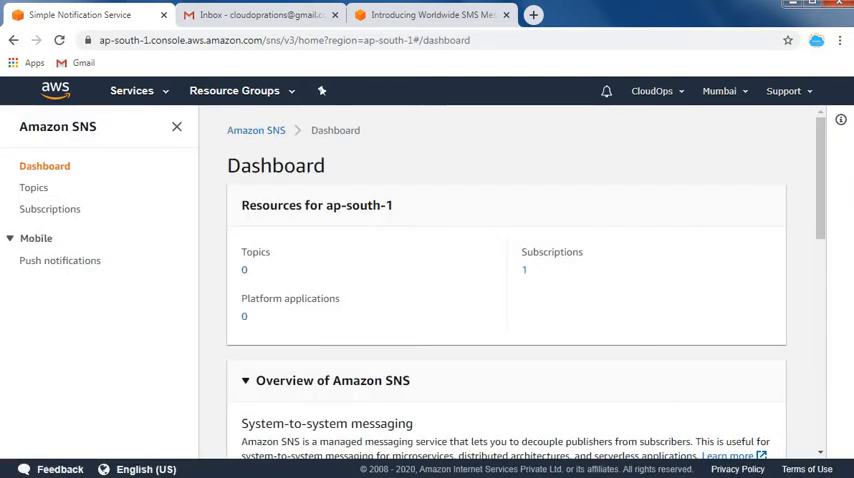
pyautogui.click(36, 238)
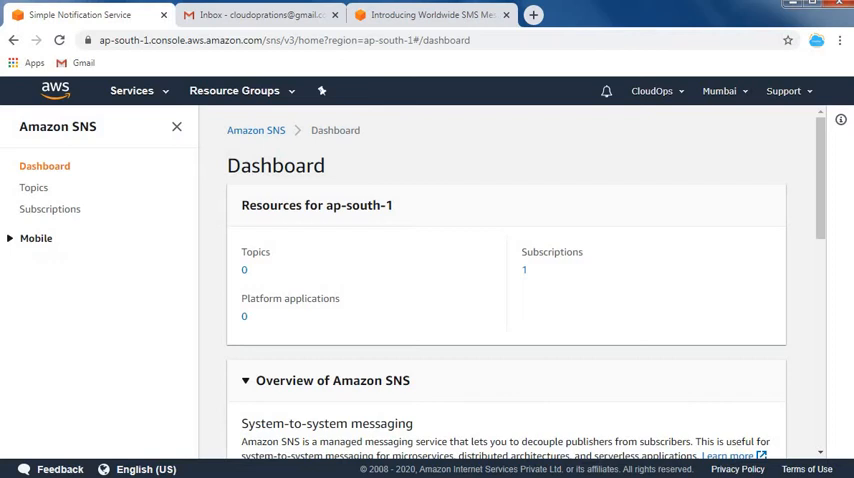
pyautogui.click(36, 238)
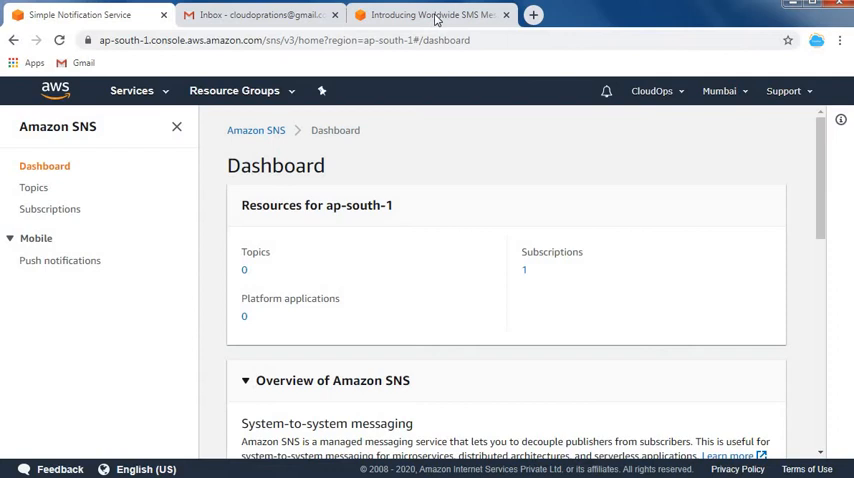
pyautogui.click(430, 14)
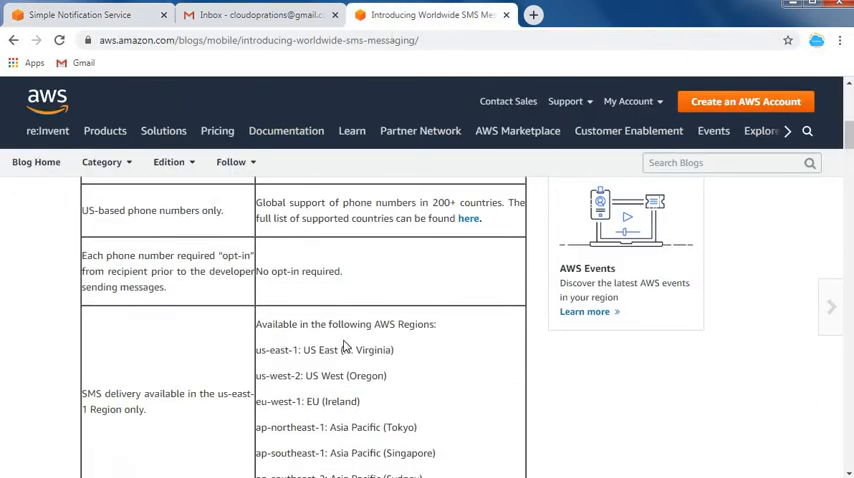
pyautogui.scroll(3)
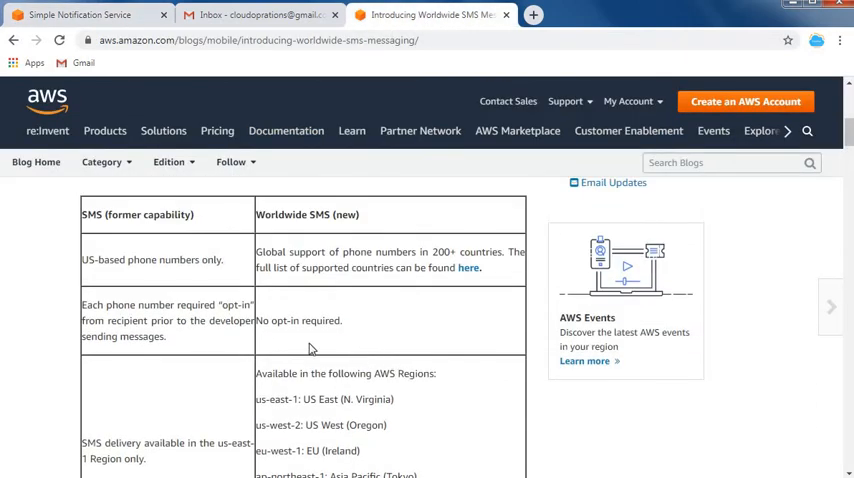
pyautogui.moveTo(100, 272)
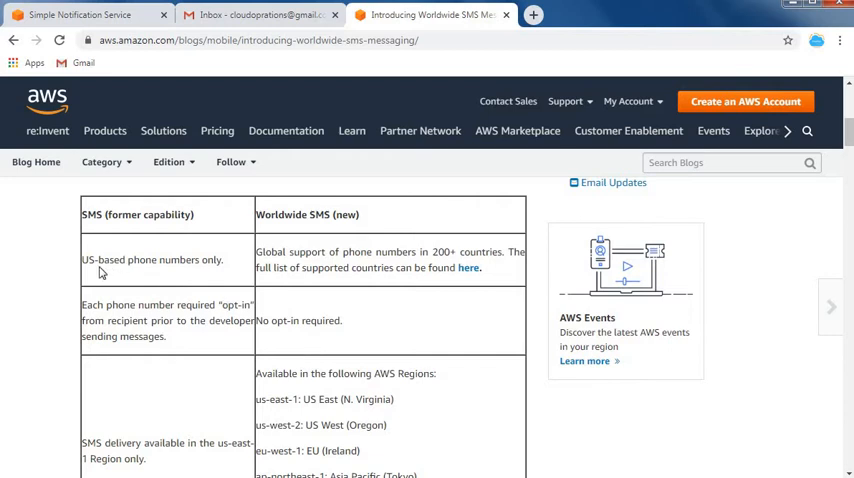
pyautogui.scroll(-3)
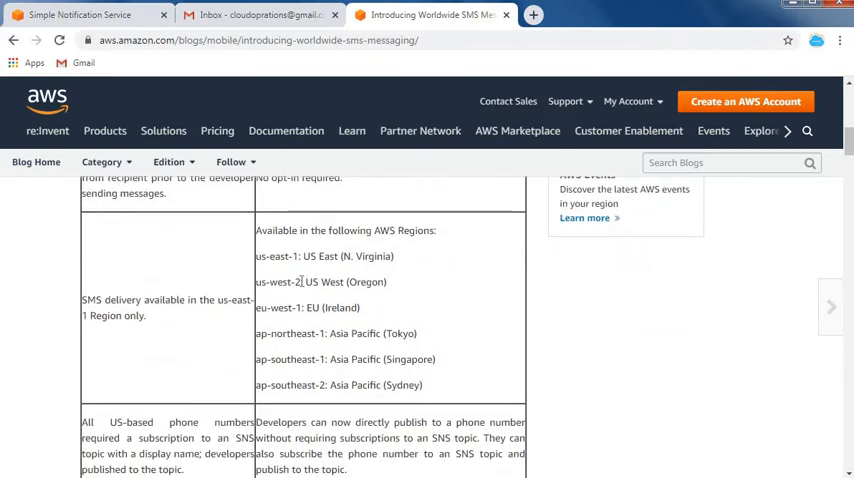
pyautogui.moveTo(357, 330)
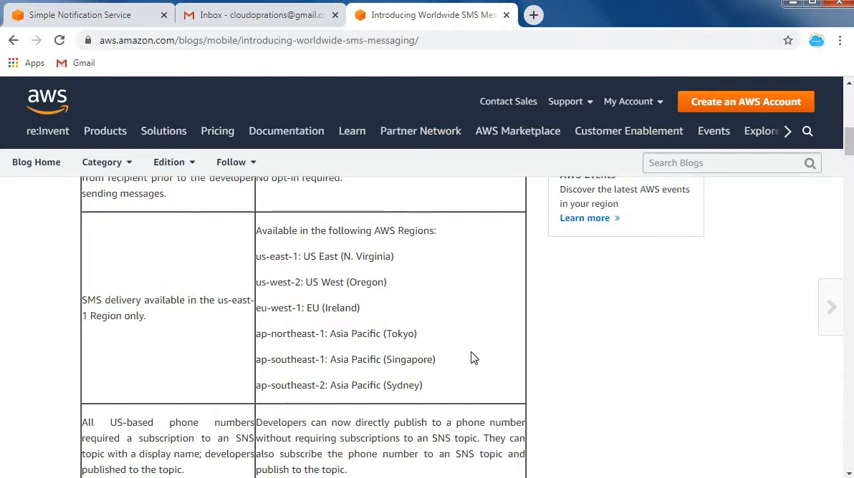
pyautogui.moveTo(470, 354)
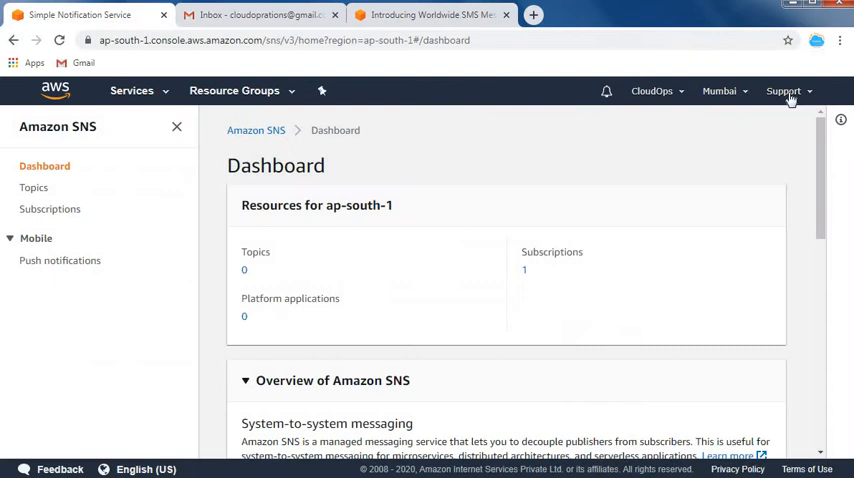
# Step: Switch to US East (N. Virginia) and open the Create topic form from Topics
pyautogui.click(652, 91)
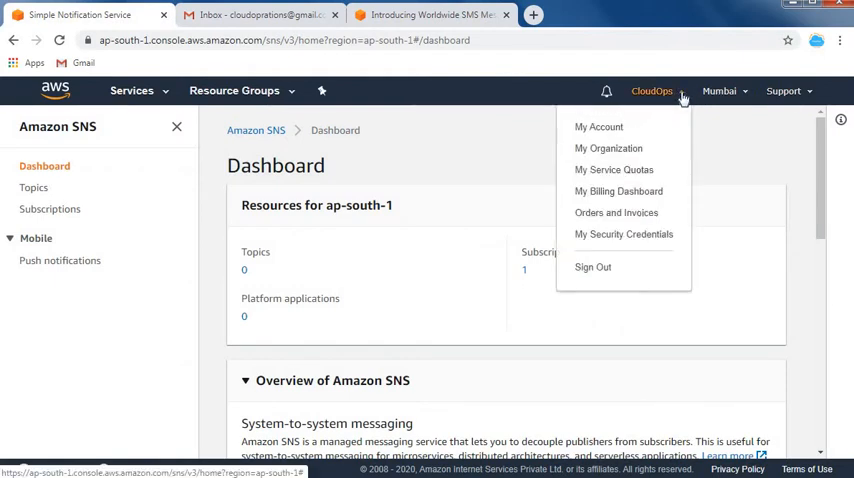
pyautogui.click(720, 91)
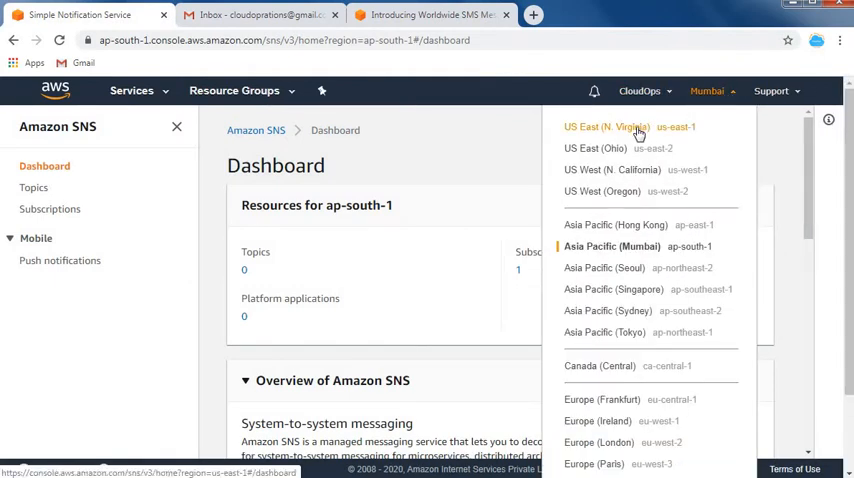
pyautogui.click(628, 126)
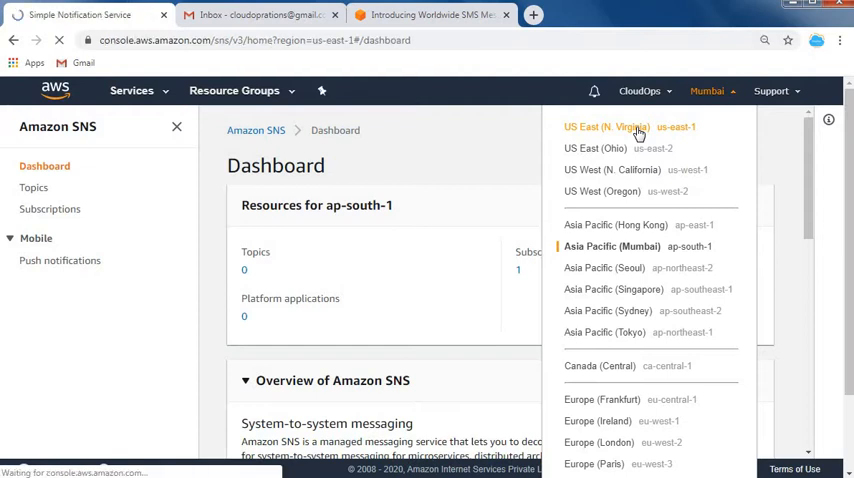
pyautogui.click(620, 127)
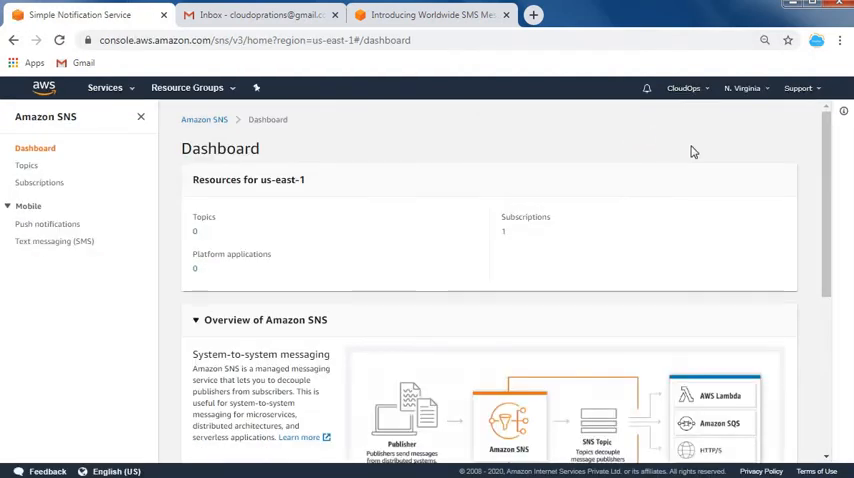
pyautogui.moveTo(54, 241)
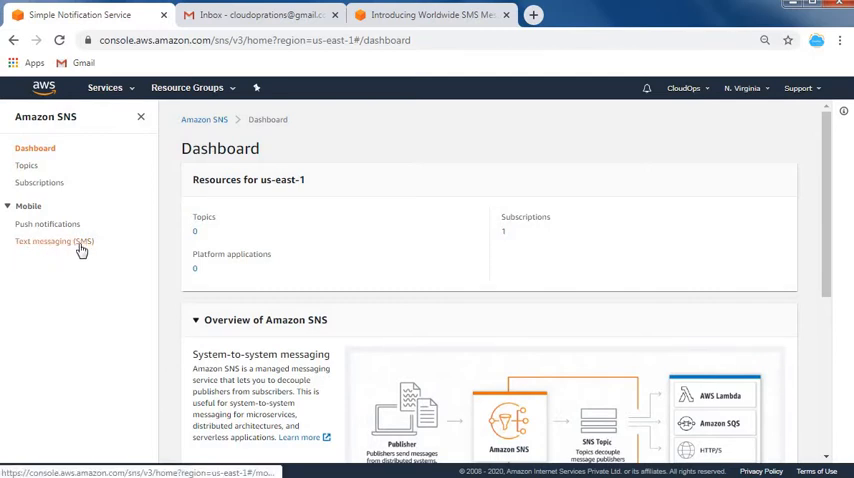
pyautogui.moveTo(168, 291)
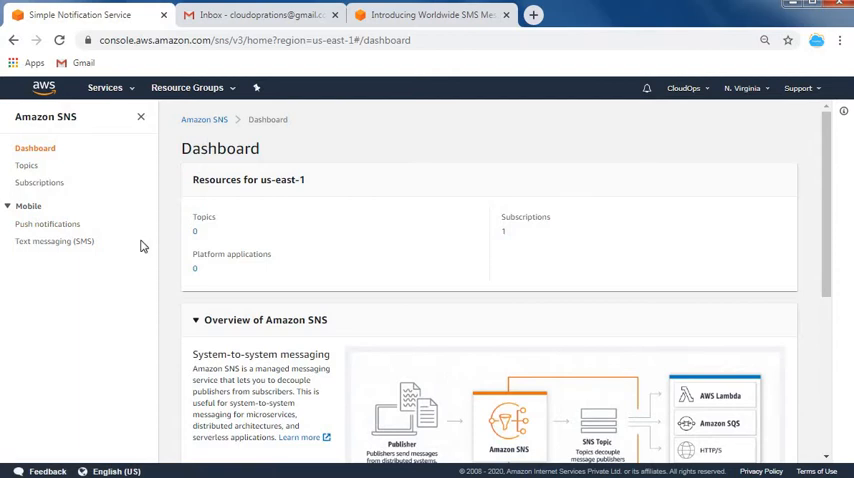
pyautogui.click(55, 241)
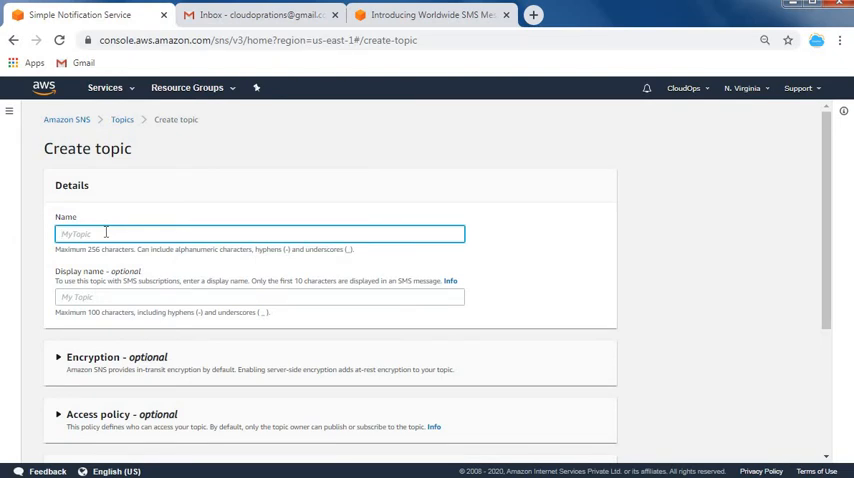
# Step: Fill in Demo-Class as the topic name and display name, then scroll down
pyautogui.write('DemoClass')
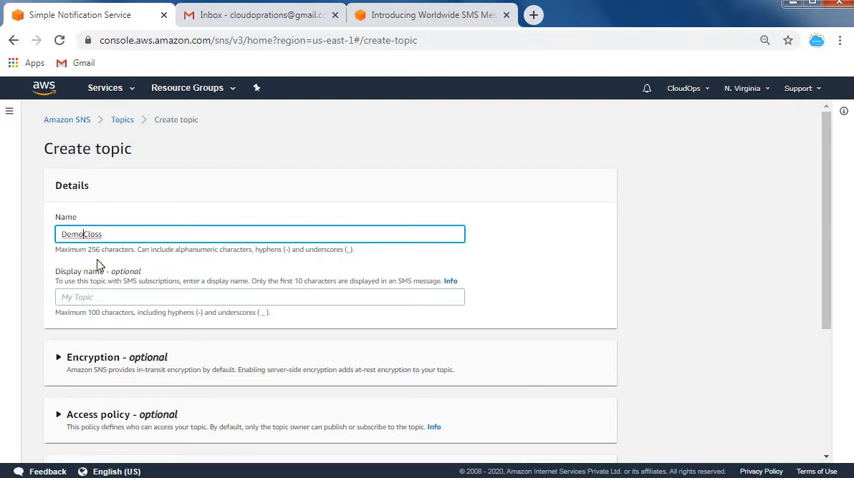
pyautogui.write('-')
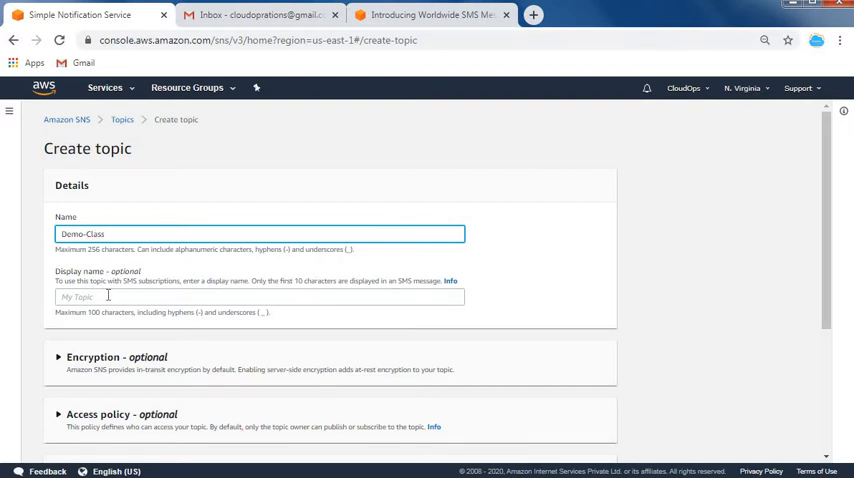
pyautogui.click(258, 297)
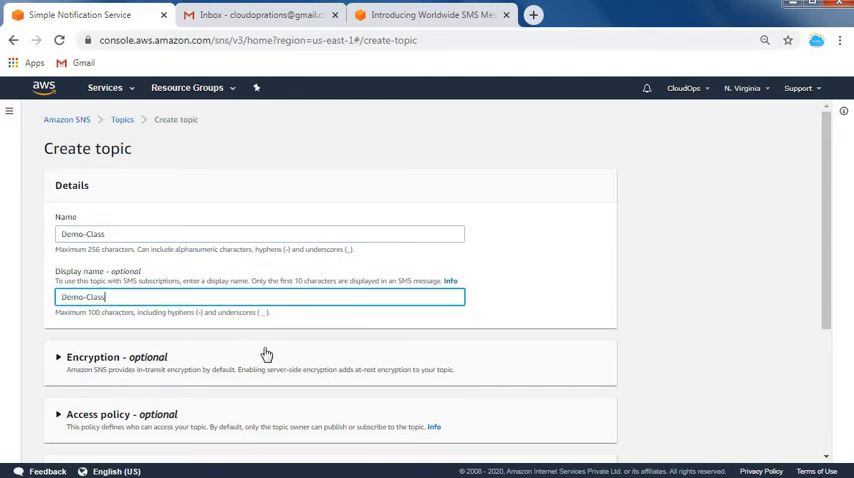
pyautogui.scroll(-3)
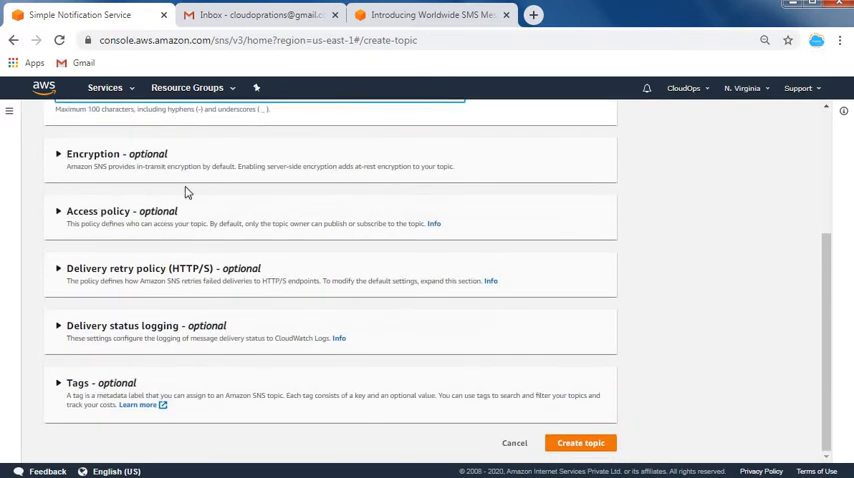
pyautogui.moveTo(175, 256)
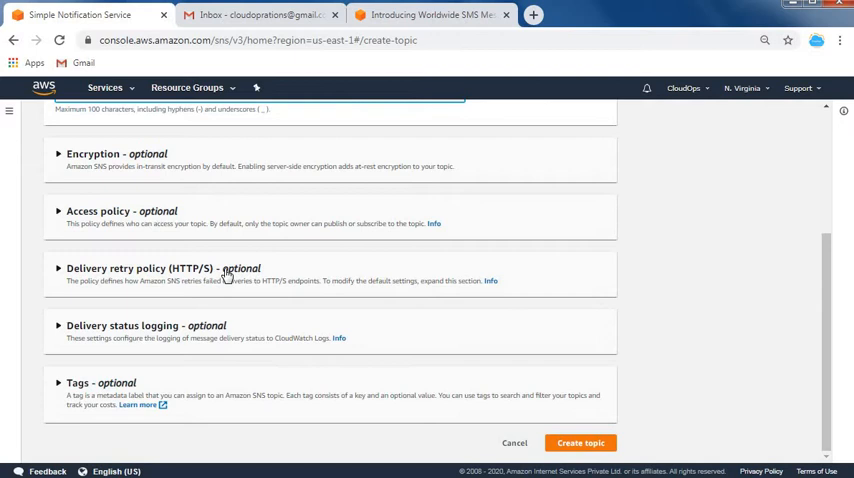
pyautogui.moveTo(339, 392)
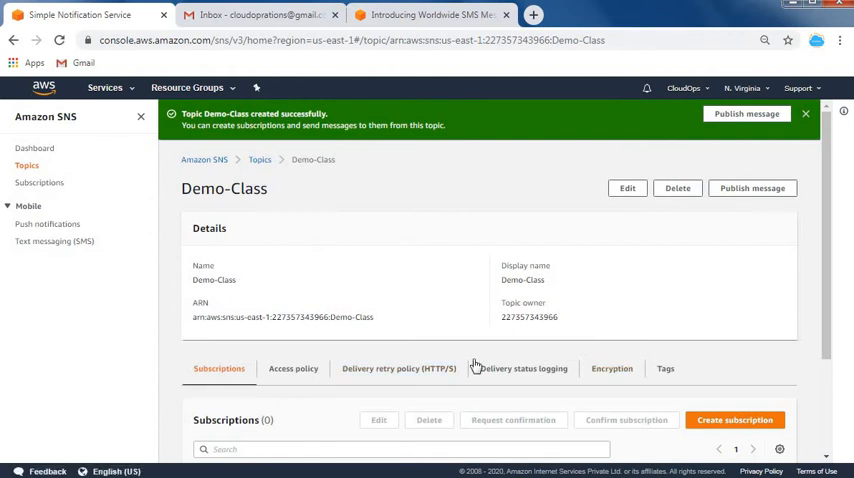
pyautogui.moveTo(260, 165)
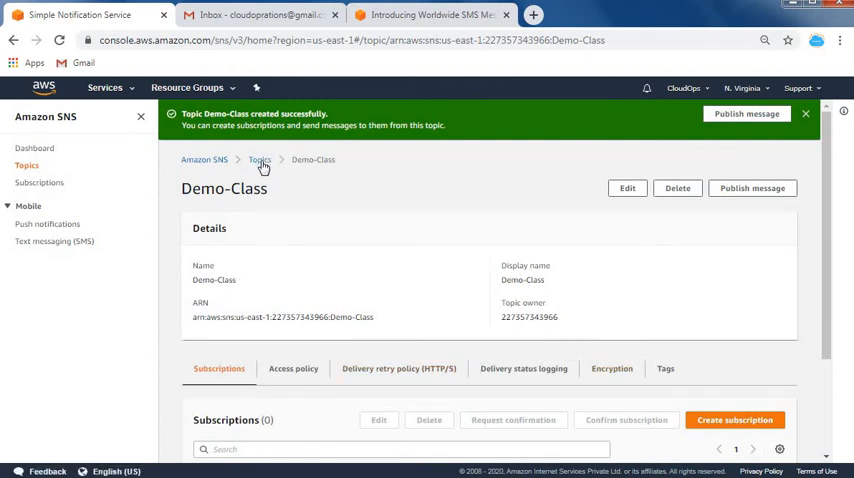
# Step: Return to the topics list and open the Demo-Class topic details
pyautogui.click(260, 159)
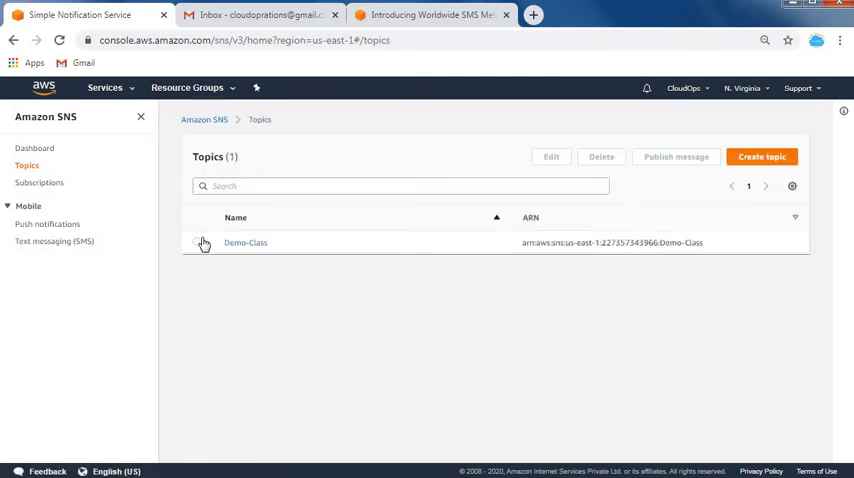
pyautogui.click(245, 242)
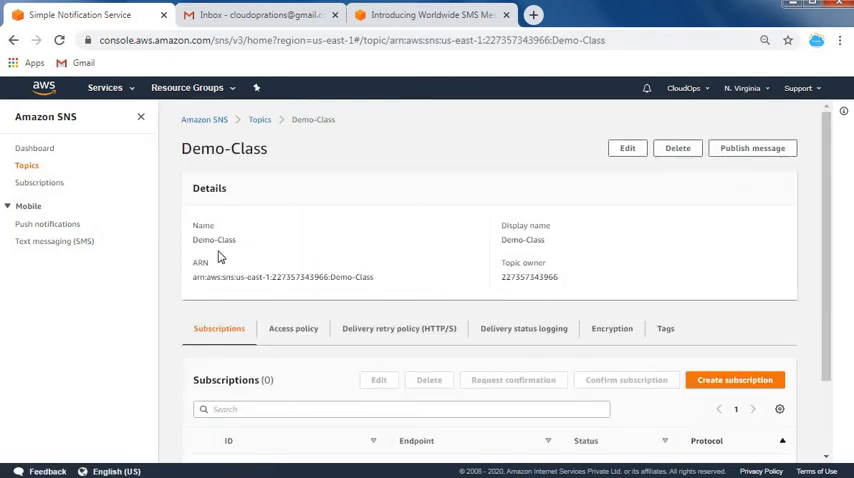
pyautogui.scroll(-3)
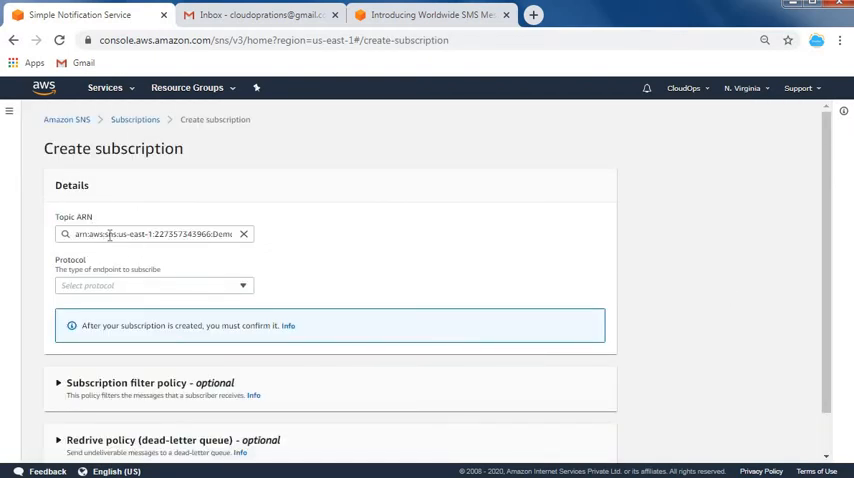
pyautogui.moveTo(185, 251)
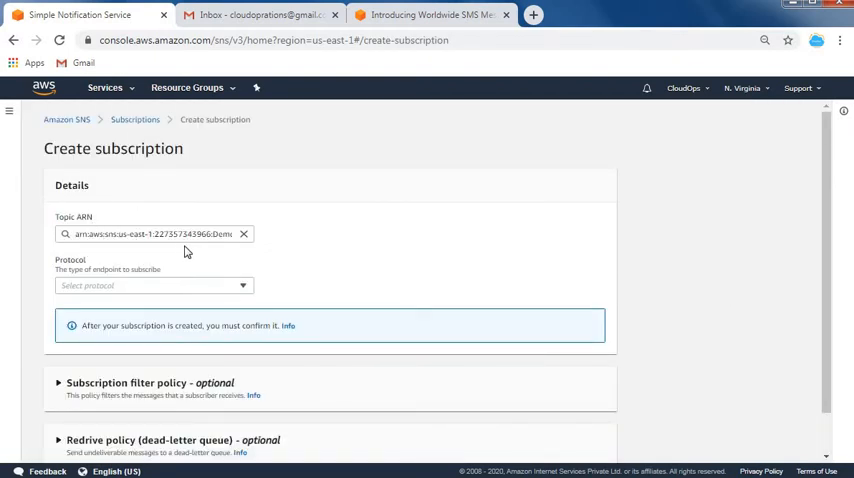
pyautogui.click(154, 285)
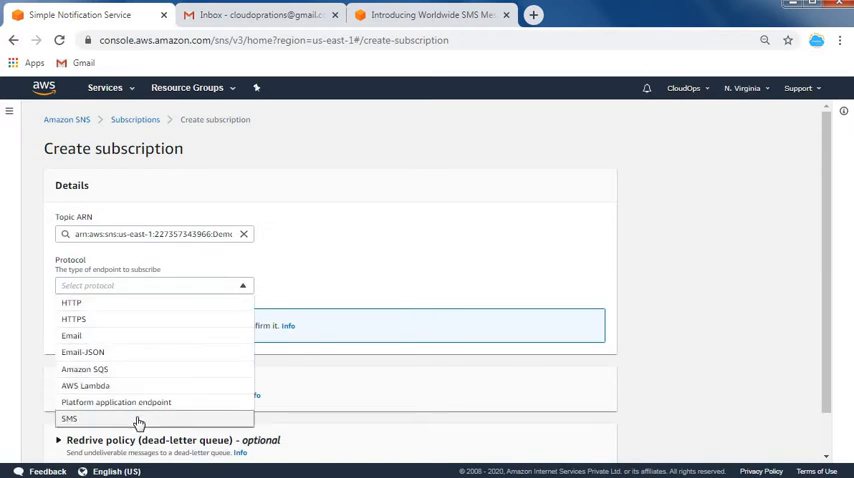
pyautogui.moveTo(117, 335)
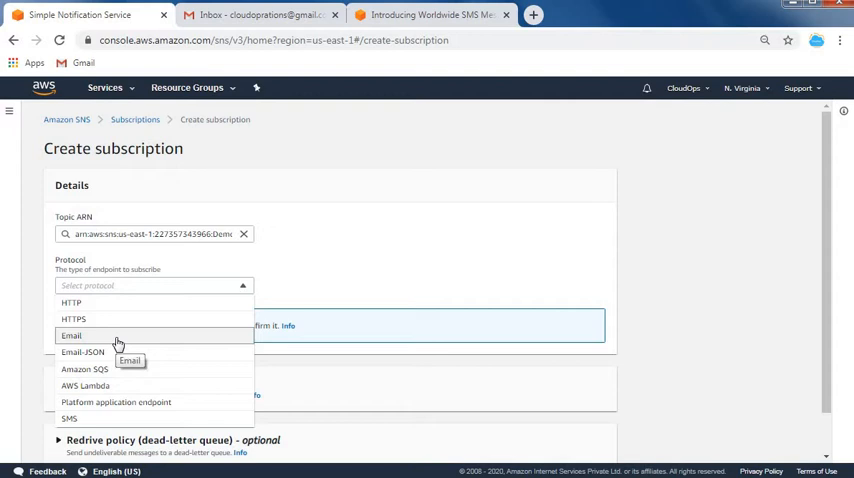
pyautogui.moveTo(117, 418)
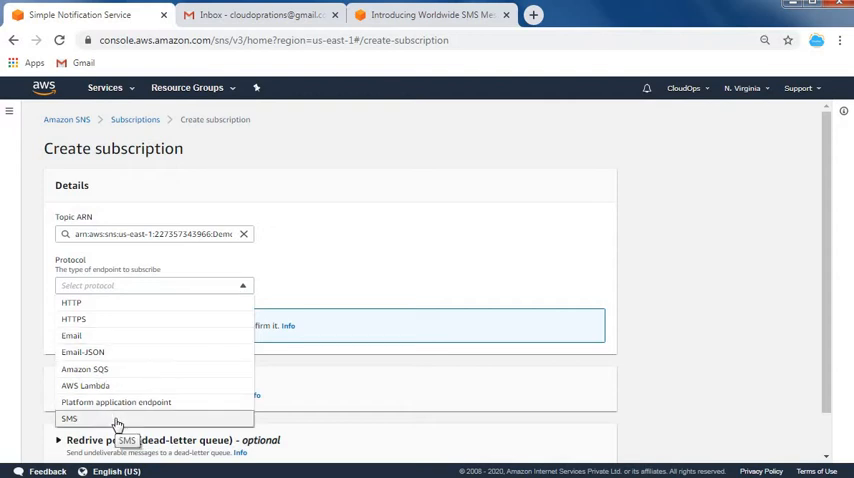
pyautogui.click(69, 418)
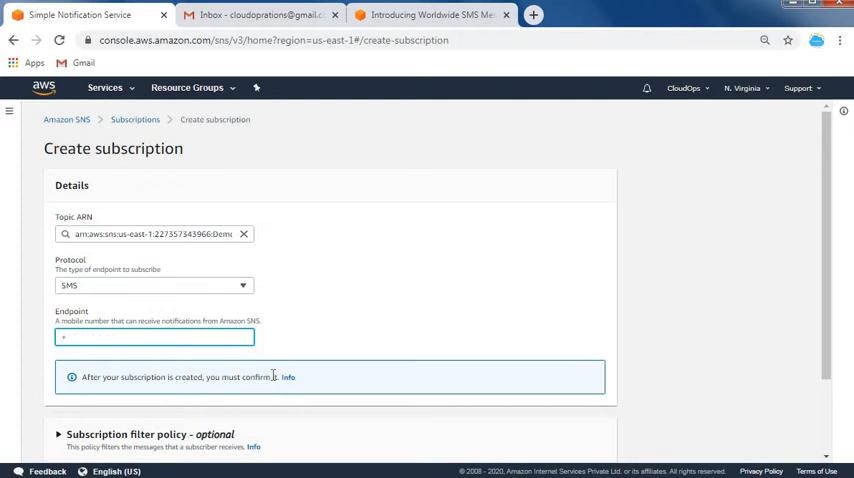
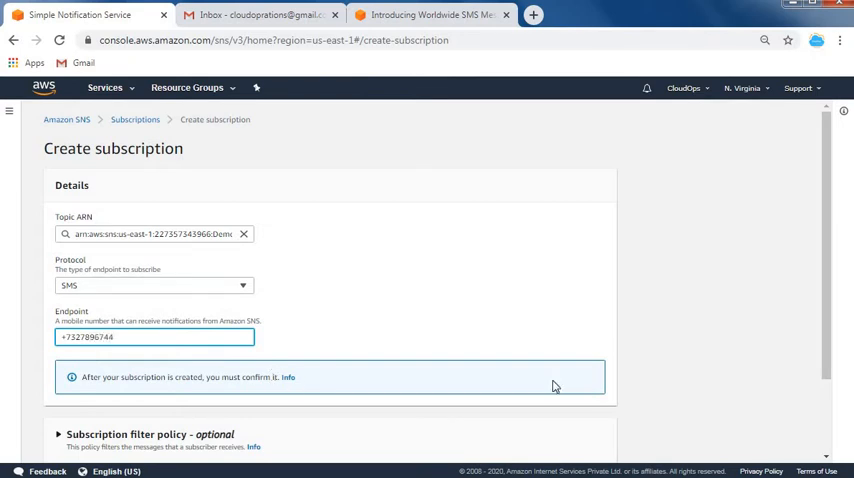
pyautogui.scroll(-3)
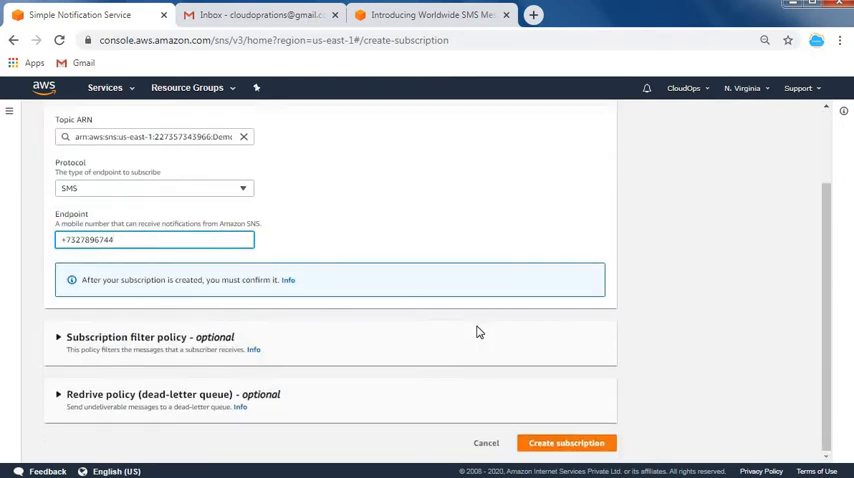
pyautogui.moveTo(567, 443)
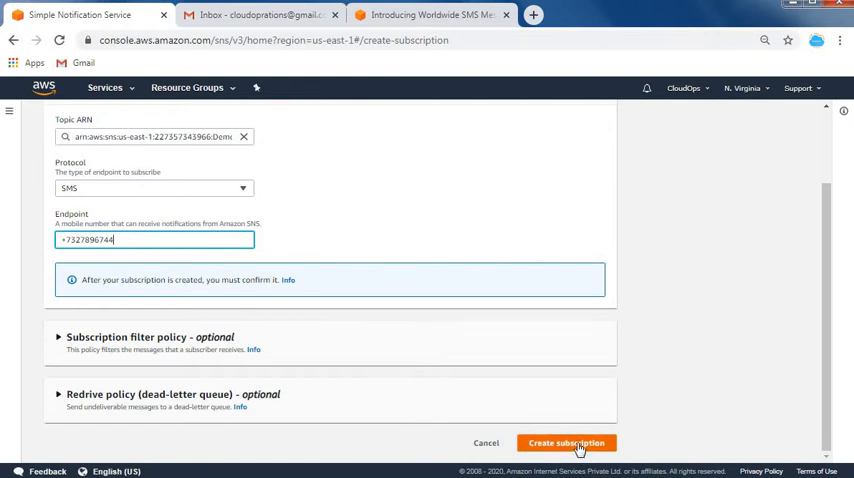
pyautogui.click(566, 442)
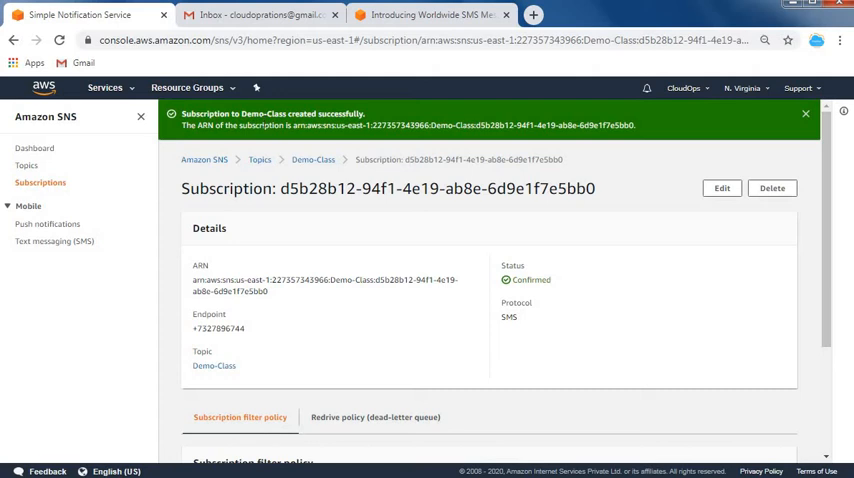
pyautogui.moveTo(313, 159)
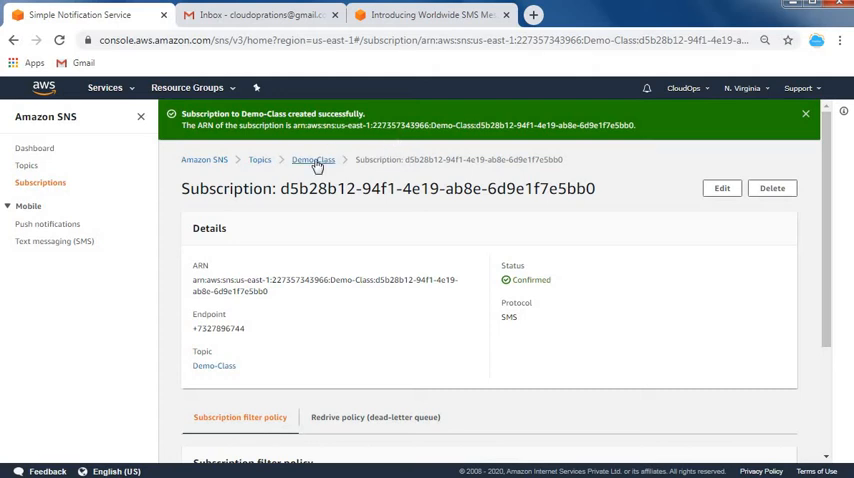
pyautogui.moveTo(313, 160)
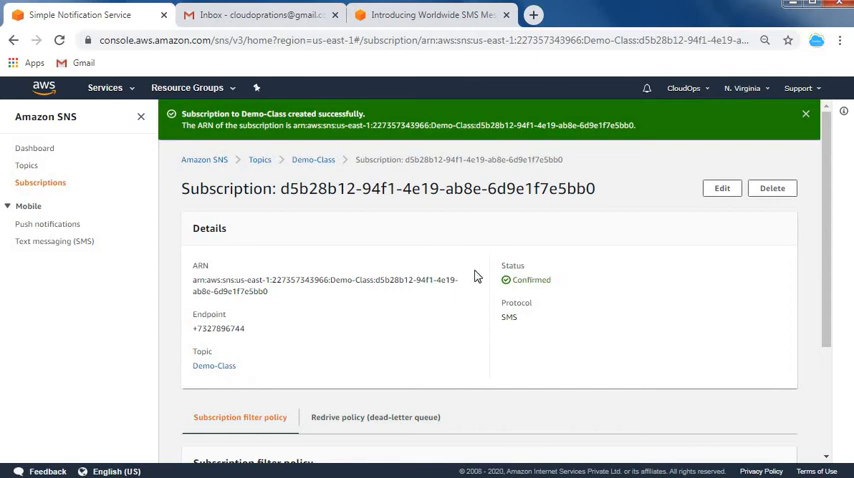
pyautogui.moveTo(542, 326)
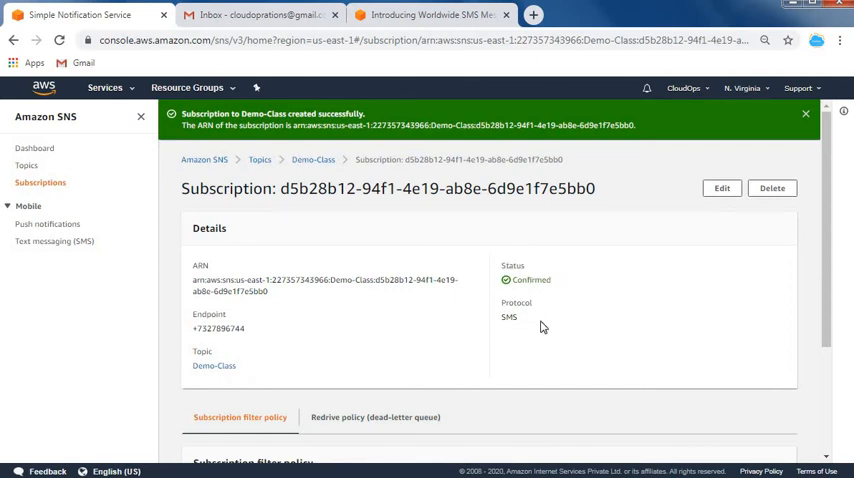
pyautogui.moveTo(415, 258)
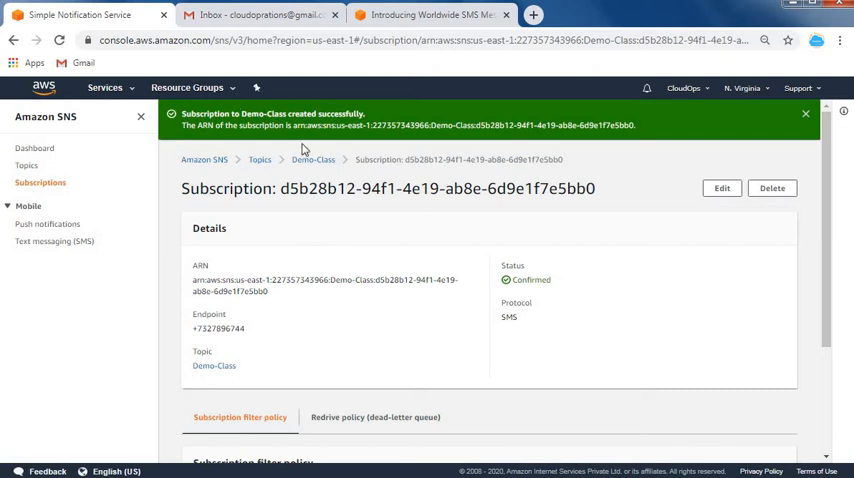
# Step: Go back to the Demo-Class topic page and scroll through its Subscriptions list
pyautogui.click(313, 159)
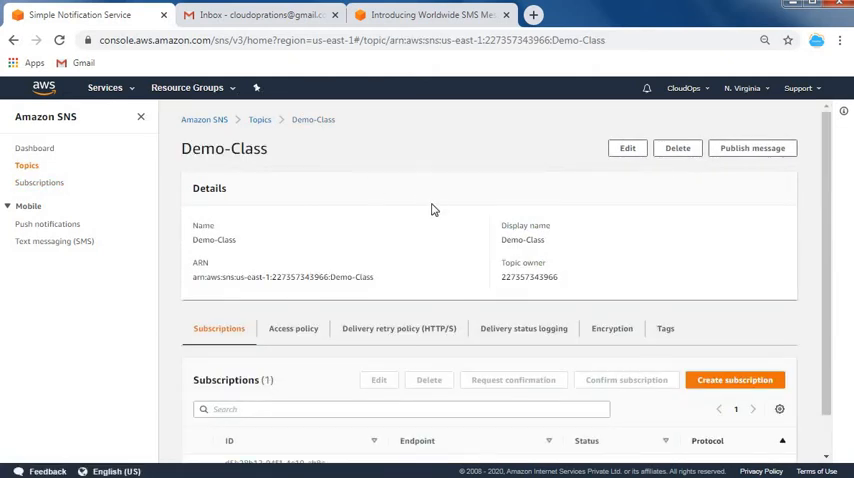
pyautogui.scroll(-3)
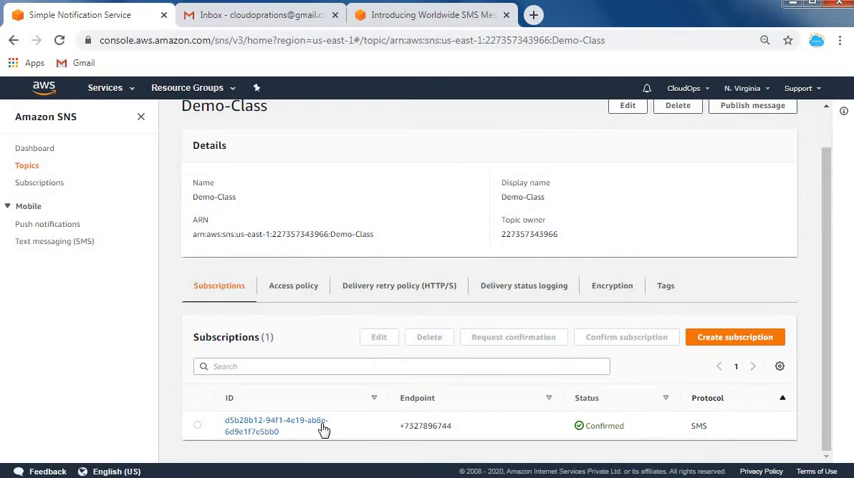
pyautogui.moveTo(347, 424)
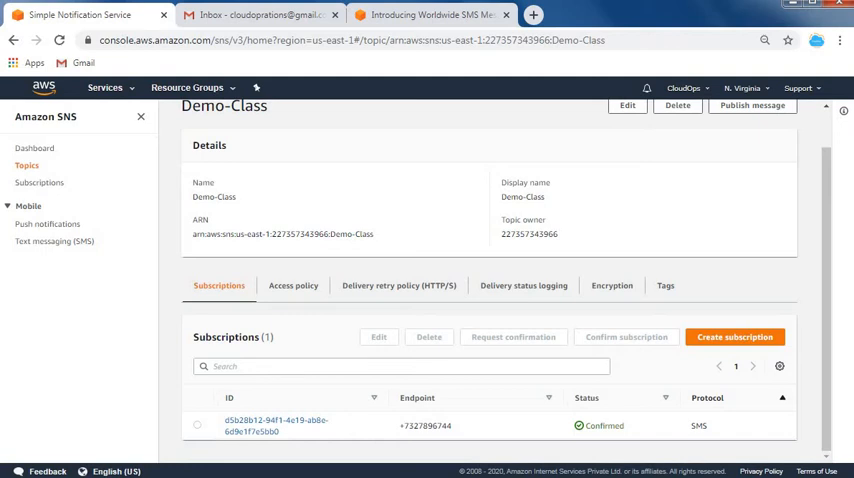
pyautogui.scroll(3)
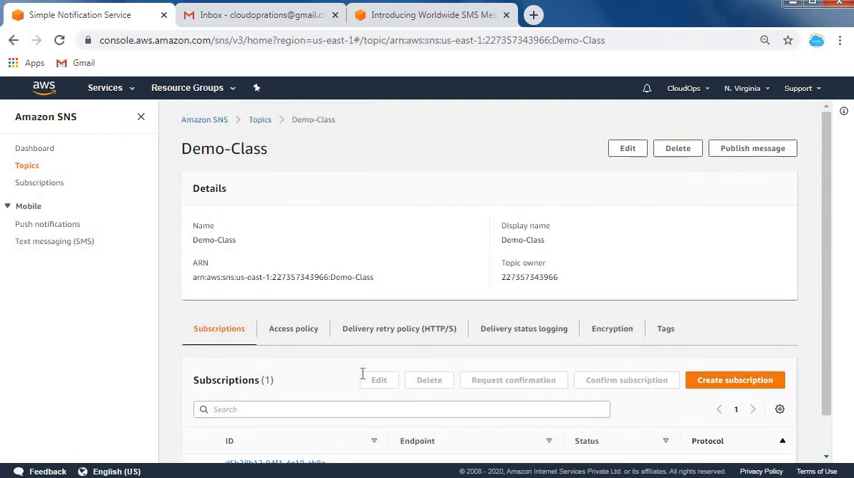
pyautogui.scroll(-3)
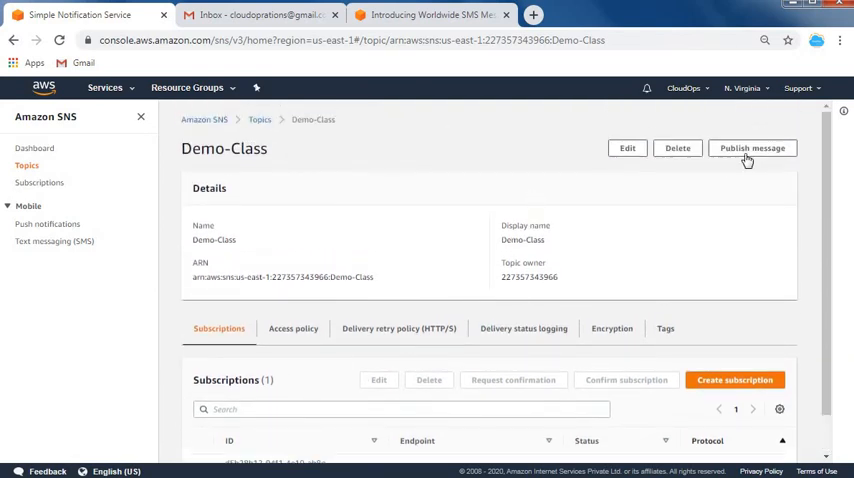
# Step: Open Publish message for Demo-Class and enter 'No Class today' as the raw message body
pyautogui.click(752, 148)
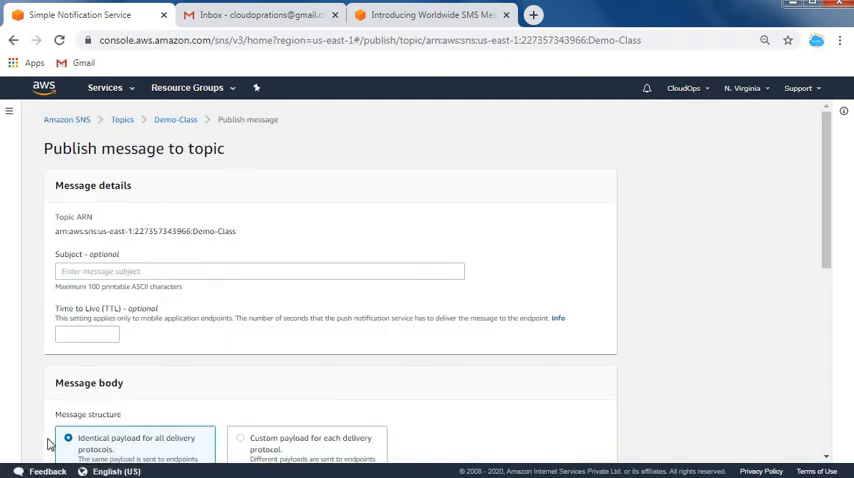
pyautogui.moveTo(335, 310)
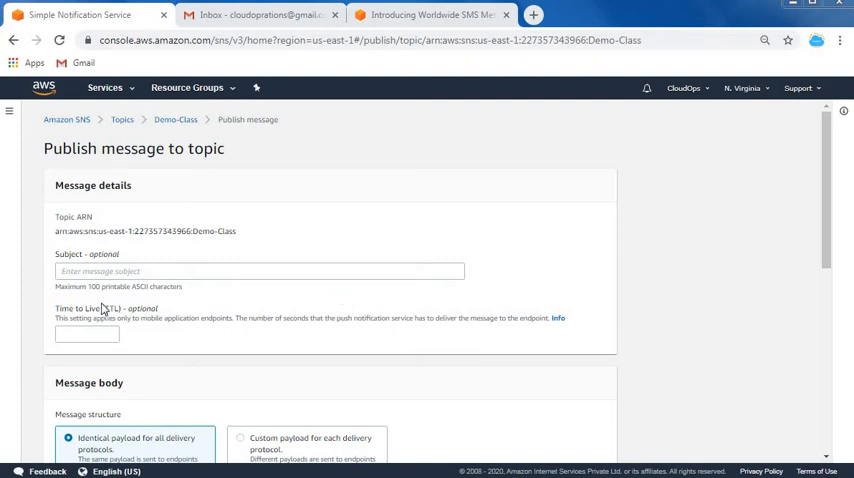
pyautogui.moveTo(62, 203)
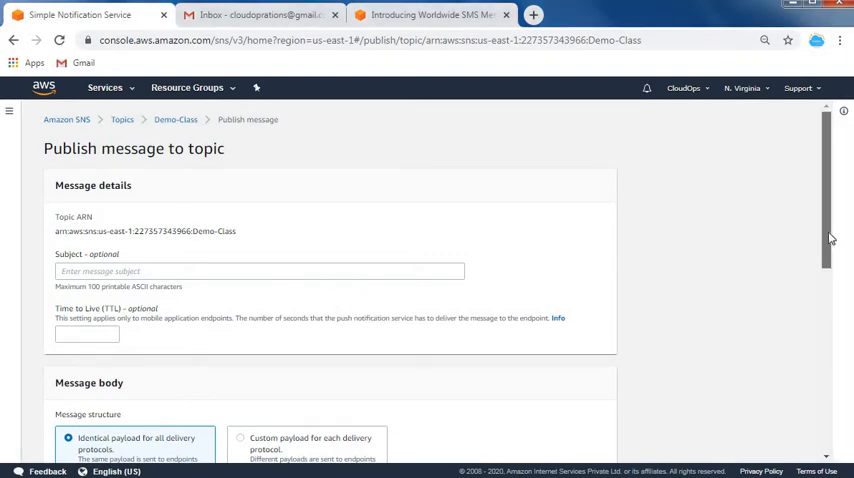
pyautogui.scroll(-3)
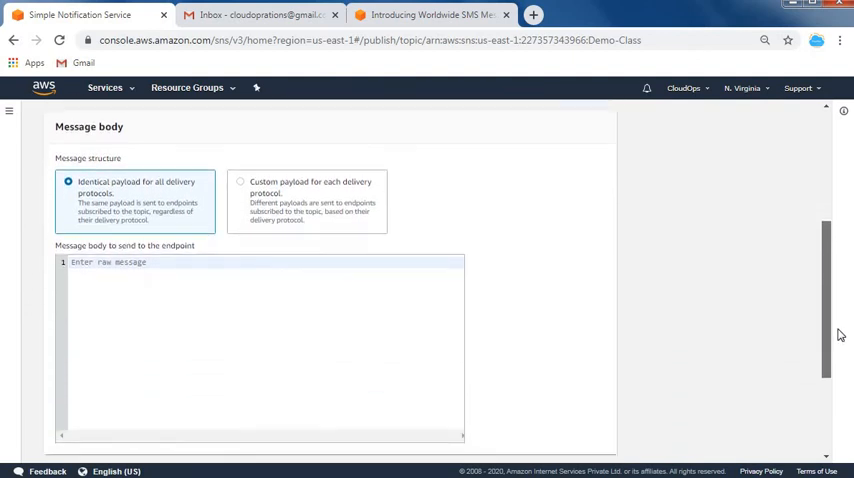
pyautogui.scroll(-3)
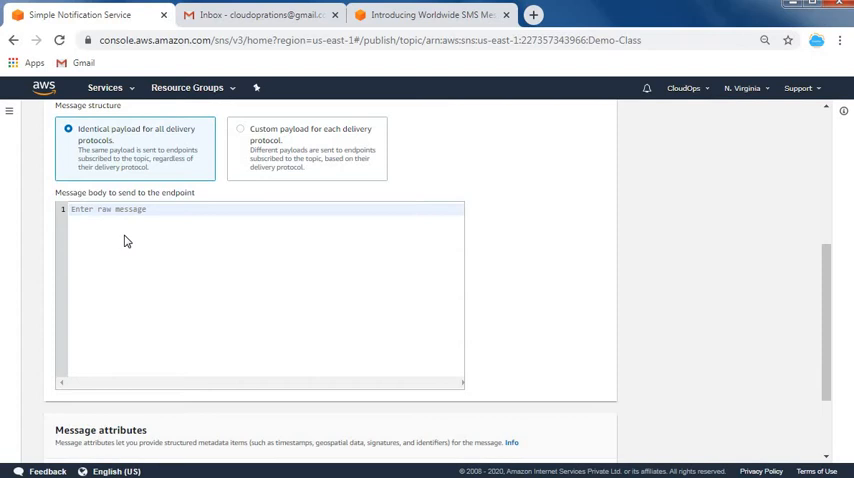
pyautogui.write('N')
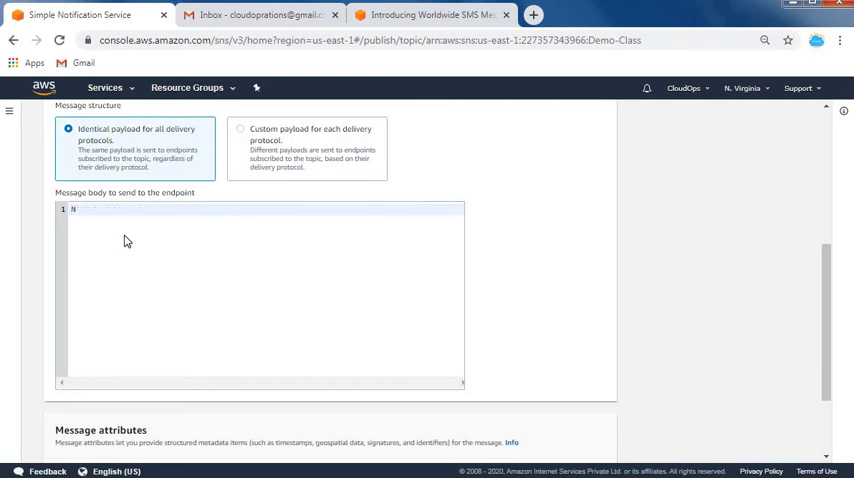
pyautogui.write('o Class')
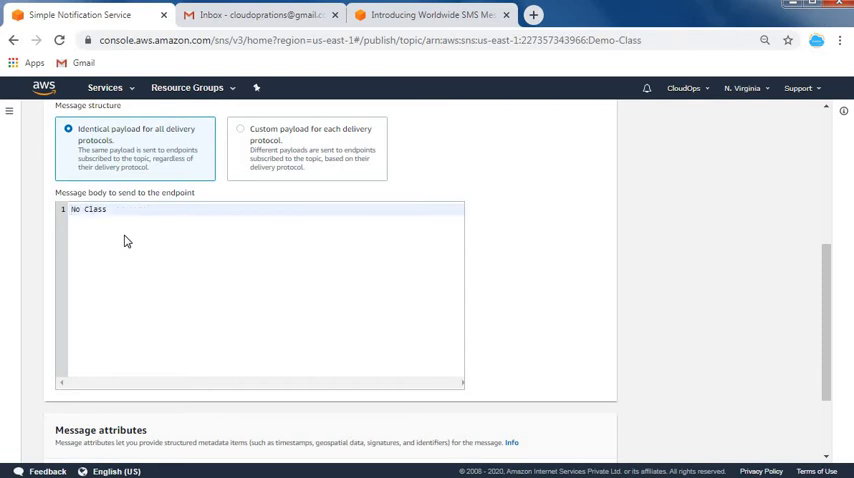
pyautogui.write('too')
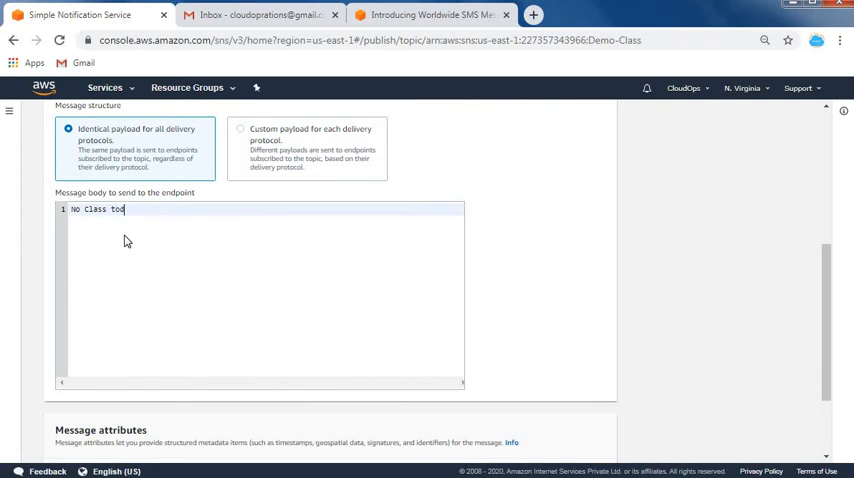
pyautogui.write('day')
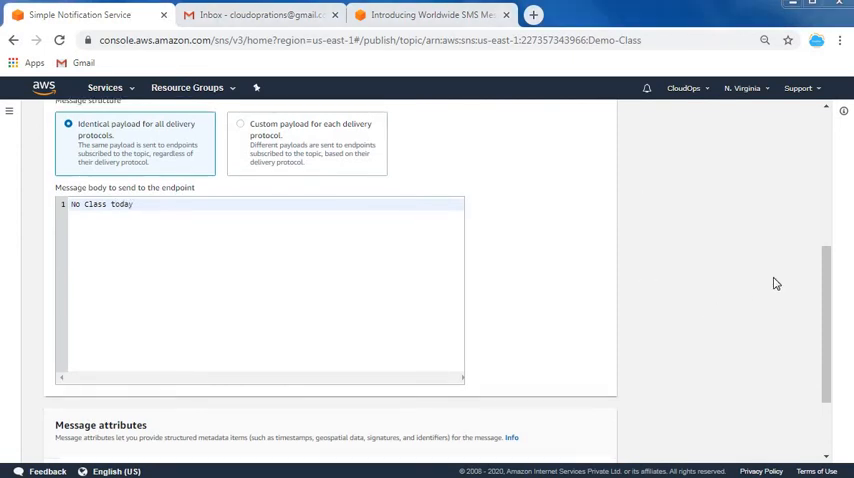
pyautogui.scroll(-3)
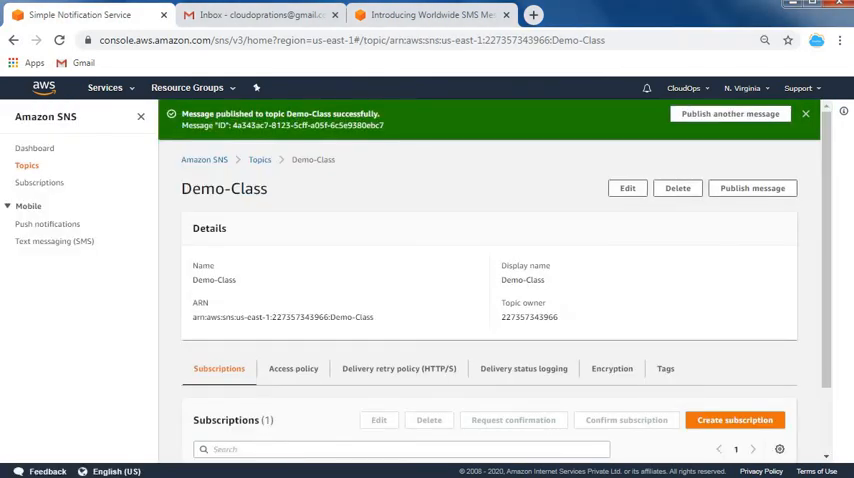
pyautogui.moveTo(201, 135)
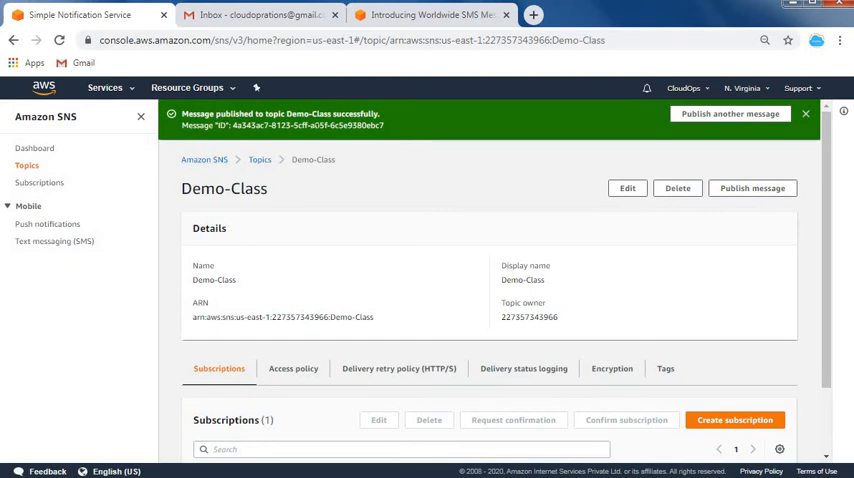
pyautogui.moveTo(430, 138)
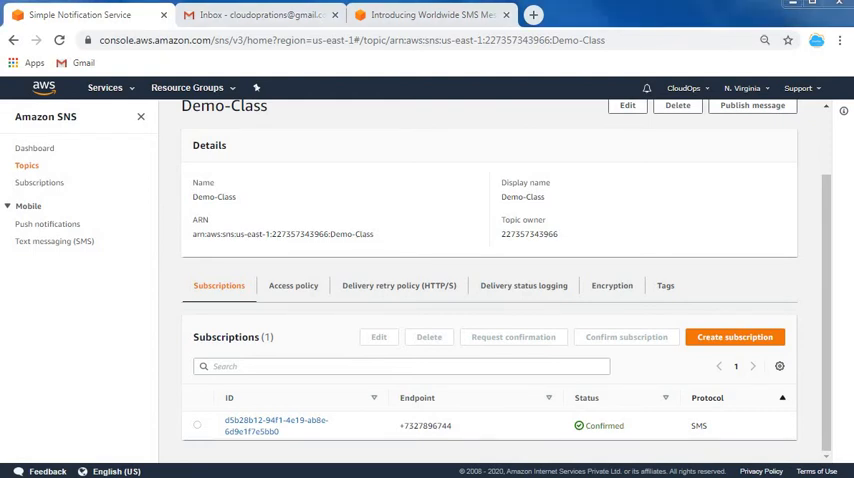
# Step: Scroll back up the Demo-Class topic page after the message is published
pyautogui.scroll(3)
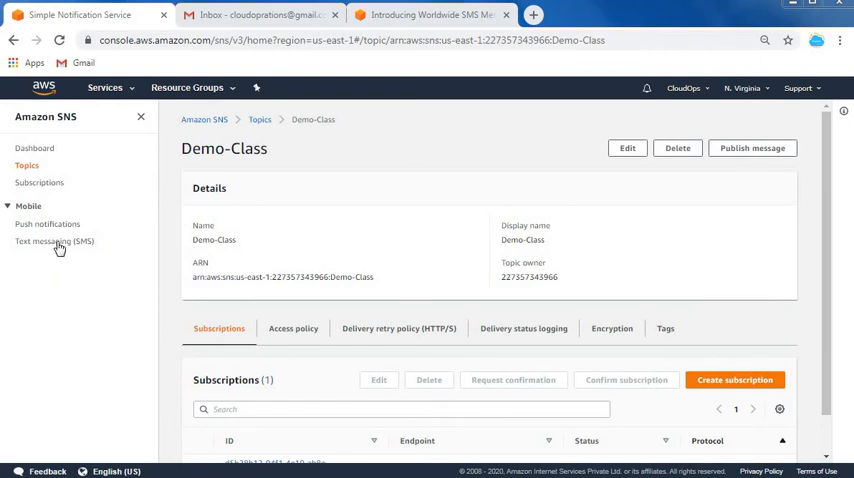
# Step: Open the Publish SMS message form, keeping Promotional as the message type
pyautogui.click(55, 241)
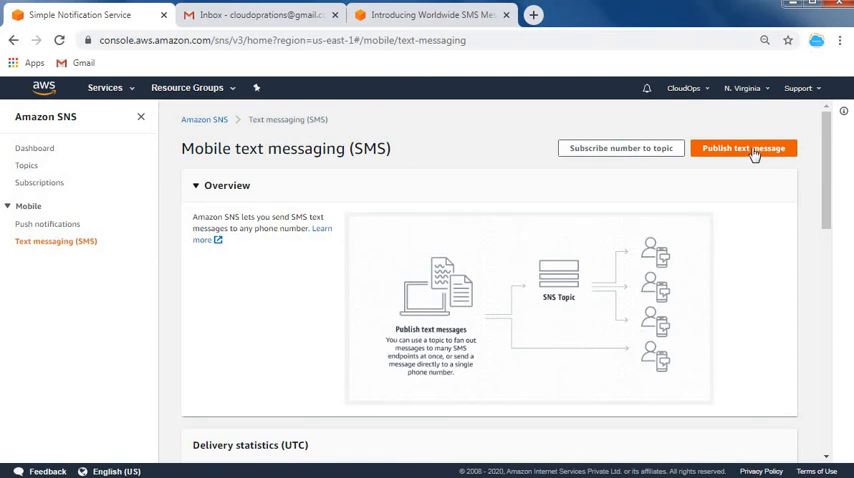
pyautogui.click(744, 148)
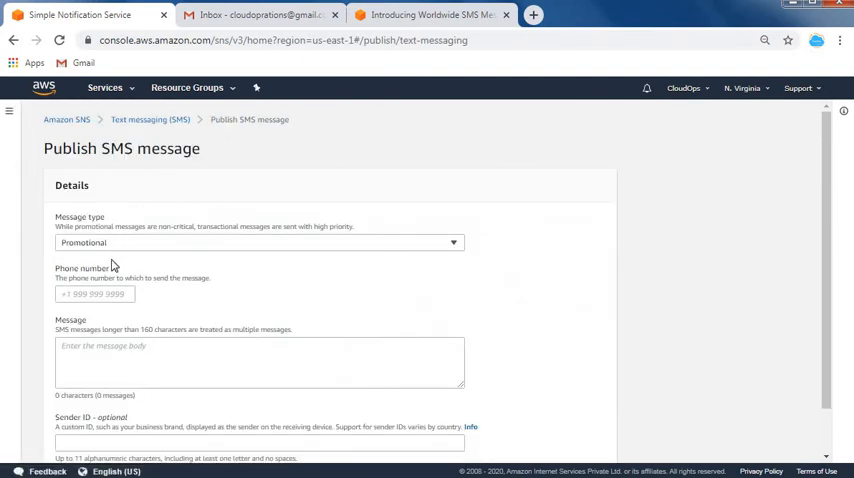
pyautogui.moveTo(185, 249)
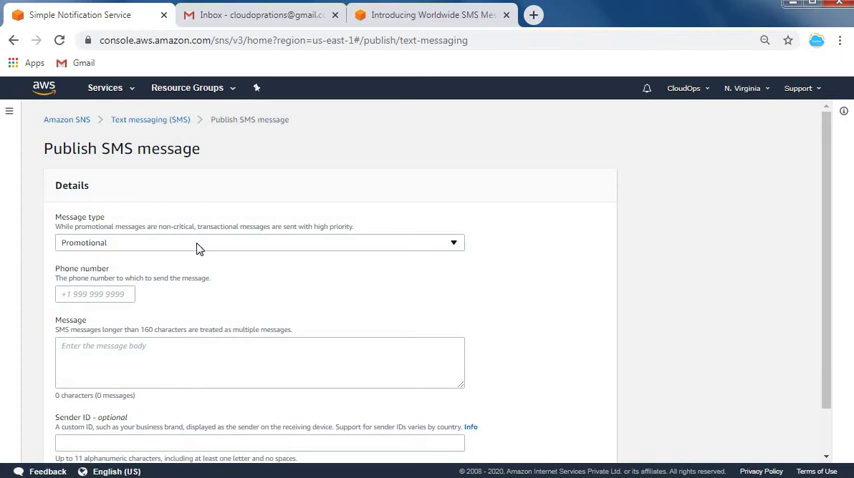
pyautogui.click(258, 242)
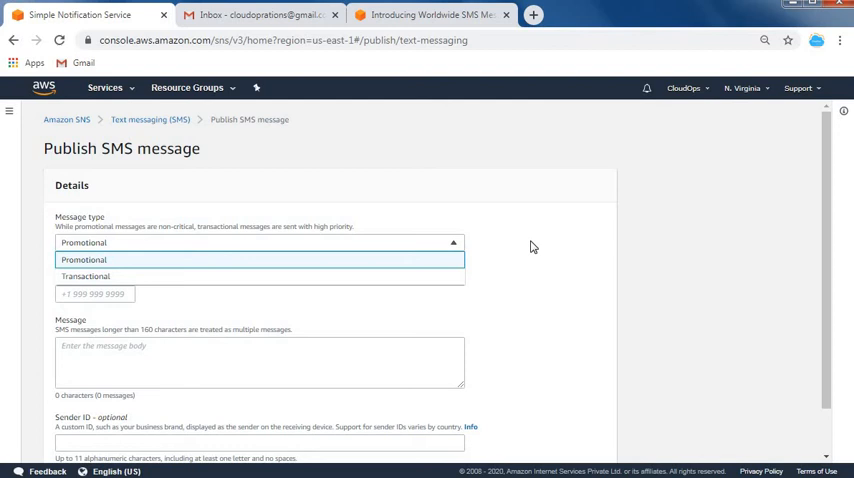
pyautogui.click(258, 259)
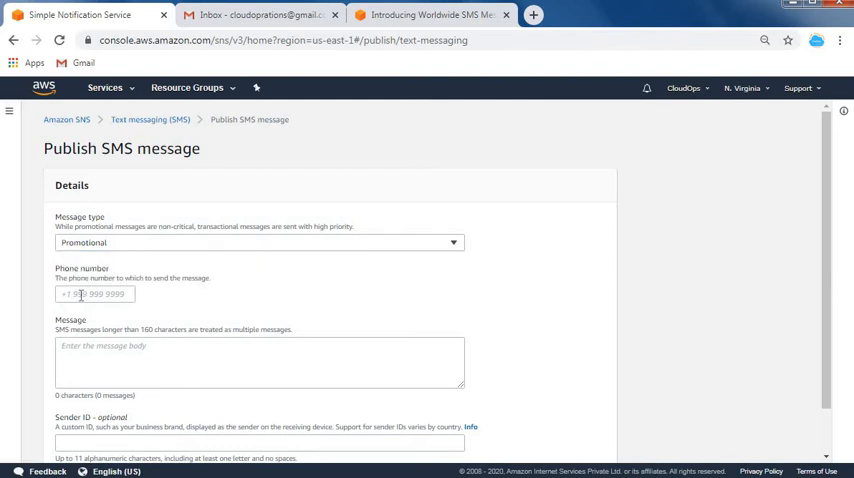
pyautogui.click(94, 293)
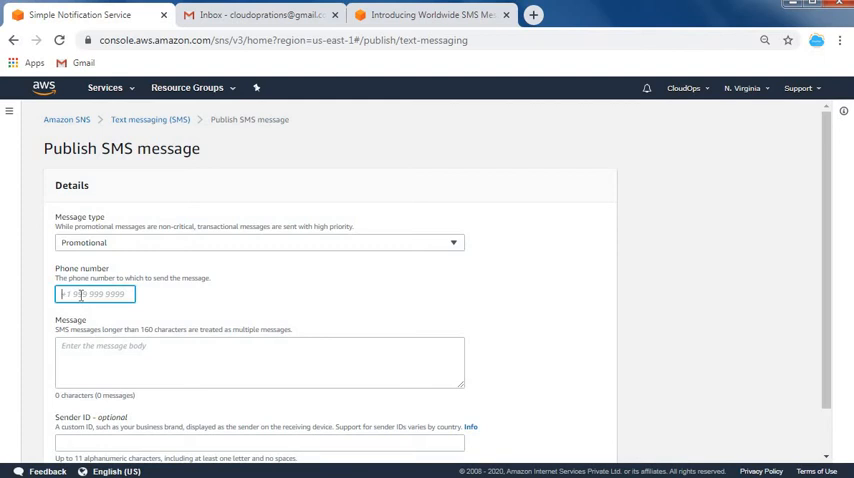
# Step: Enter the recipient phone number, starting with +1
pyautogui.write('+1')
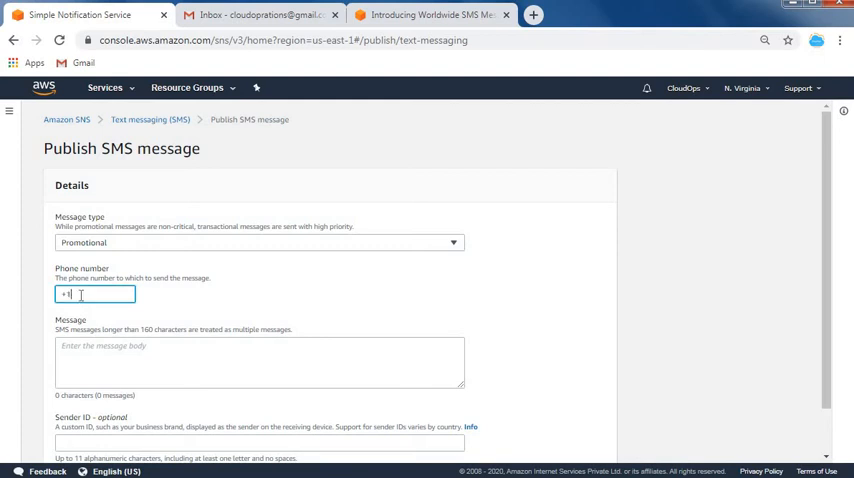
pyautogui.write('73')
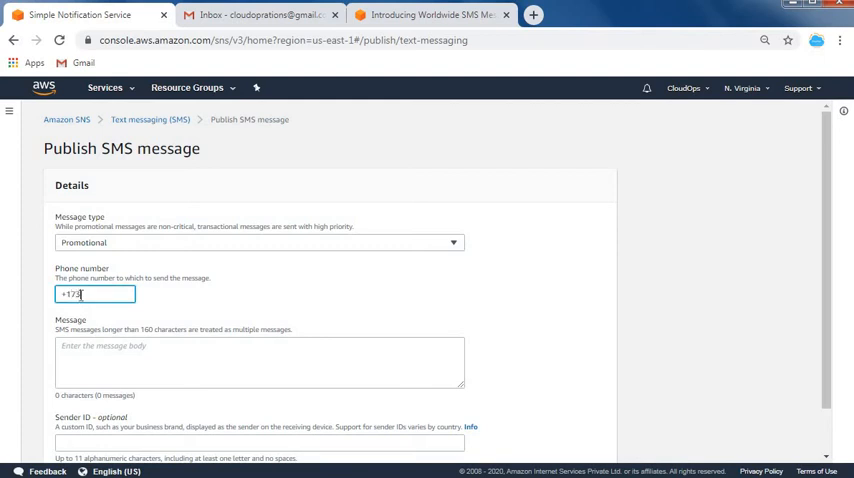
pyautogui.write('52')
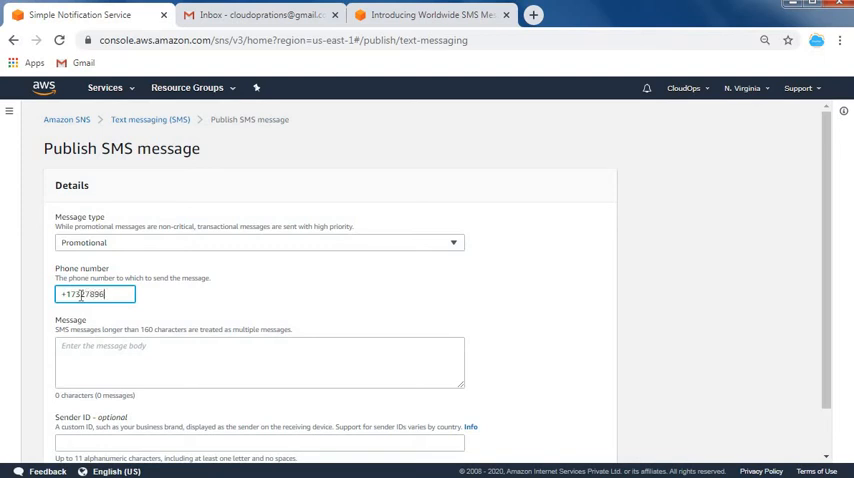
pyautogui.write('744')
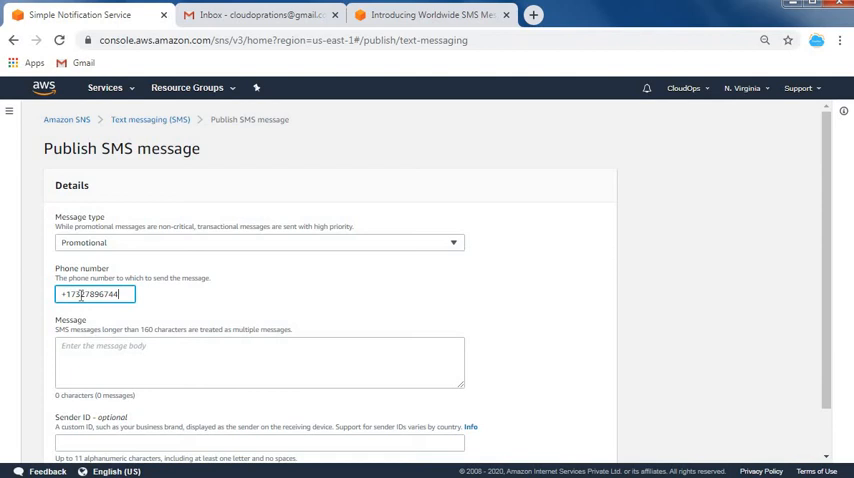
# Step: Type 'no class tomorrow' into the SMS message body
pyautogui.click(259, 362)
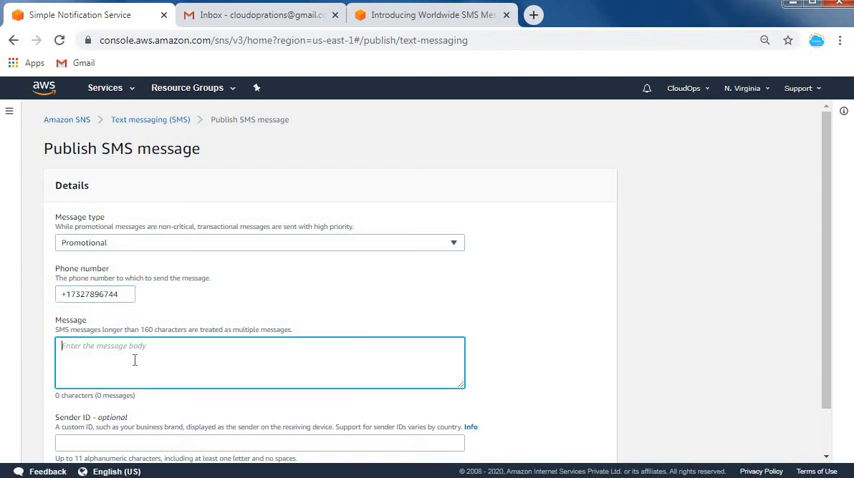
pyautogui.write('no cla')
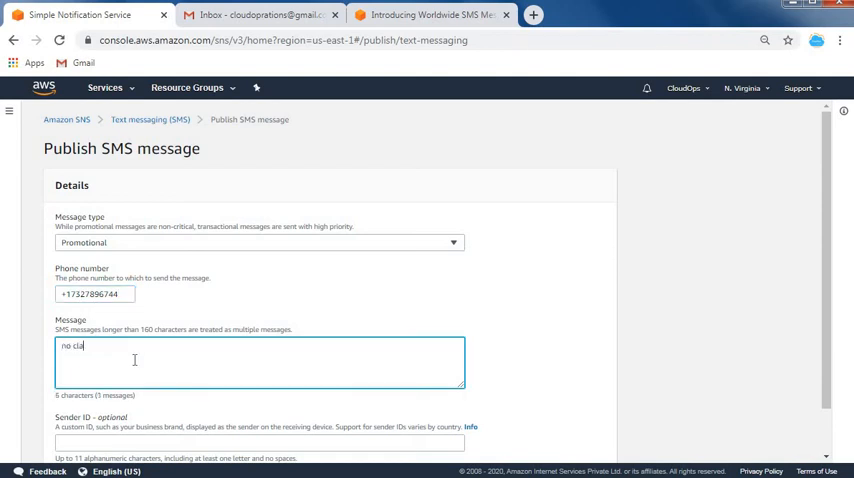
pyautogui.write('ss')
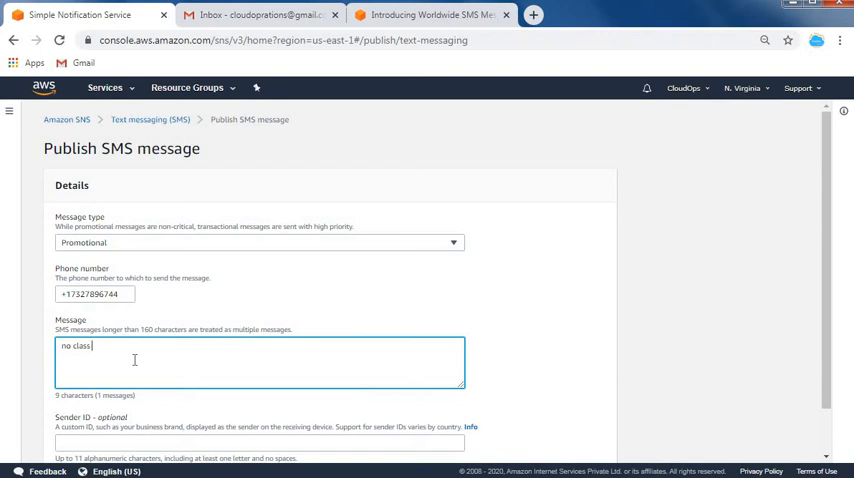
pyautogui.write('tomorr')
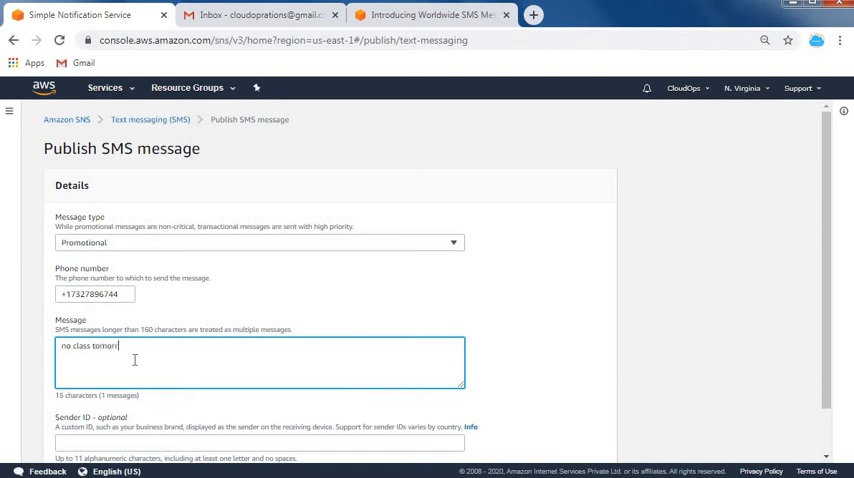
pyautogui.write('ow')
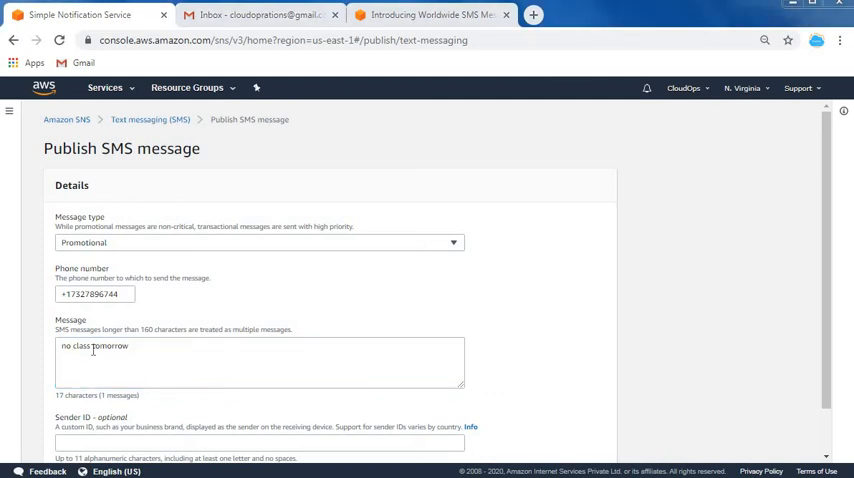
# Step: Reword the message to 'we not have class tomorrow' and publish the SMS
pyautogui.doubleClick(72, 346)
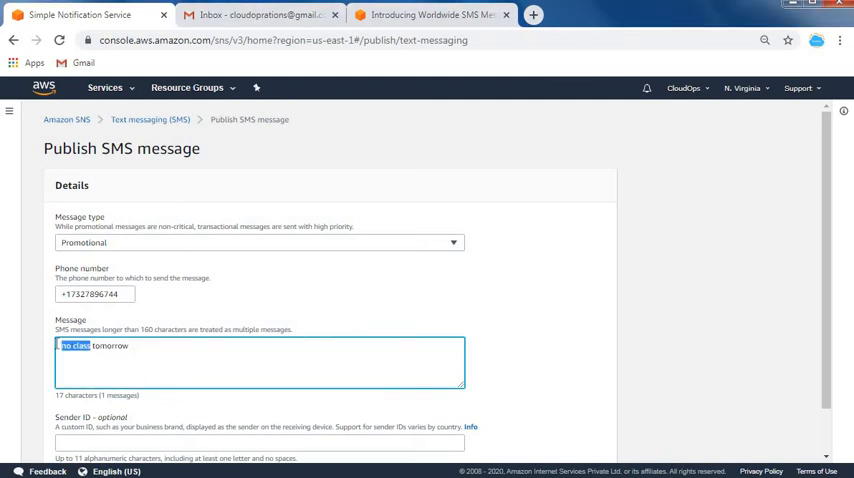
pyautogui.write('we not')
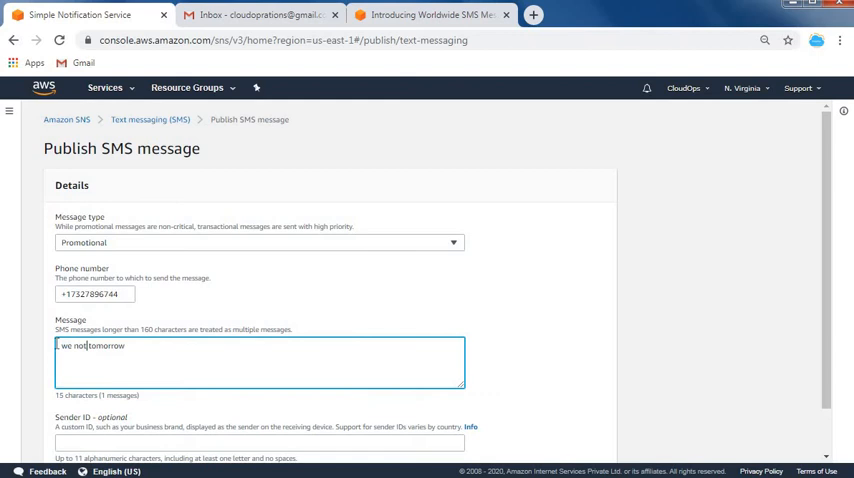
pyautogui.write('have class')
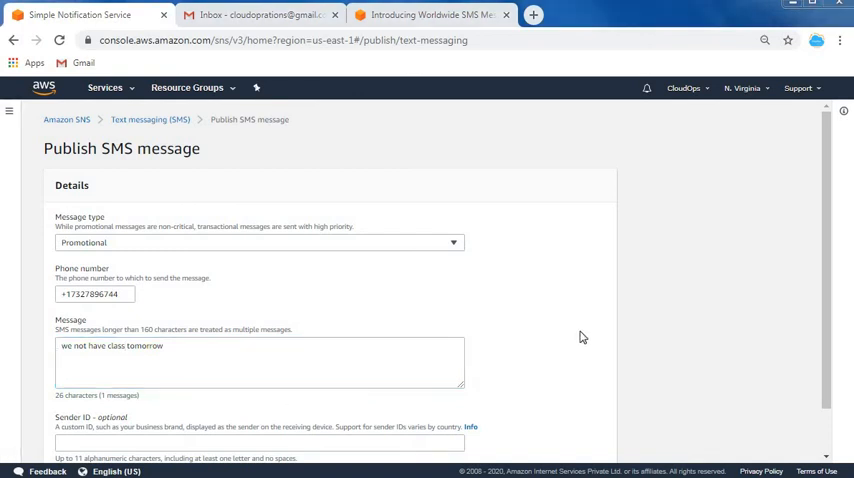
pyautogui.scroll(-3)
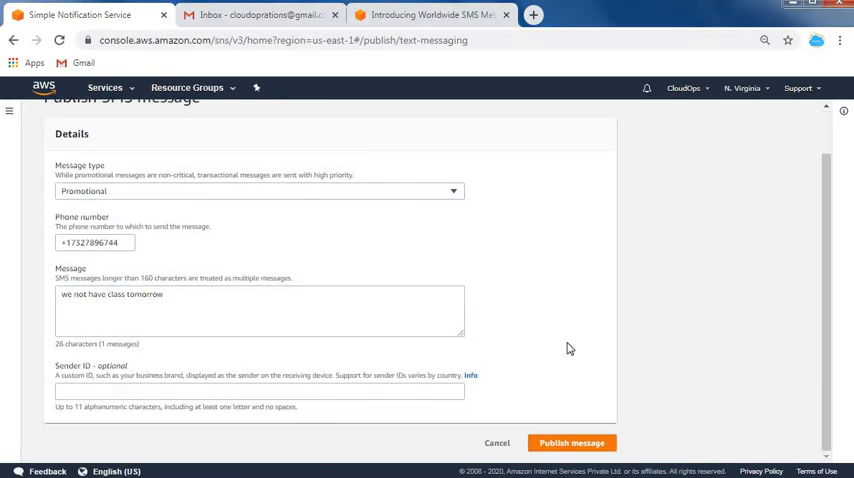
pyautogui.moveTo(143, 367)
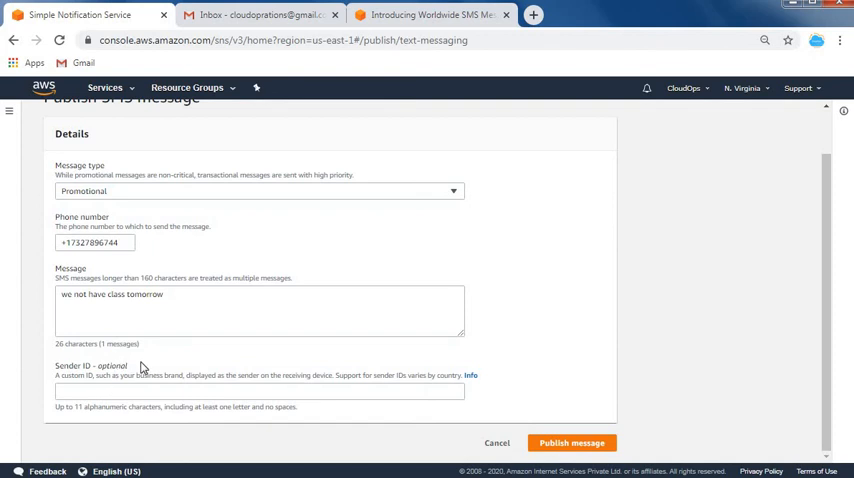
pyautogui.moveTo(550, 400)
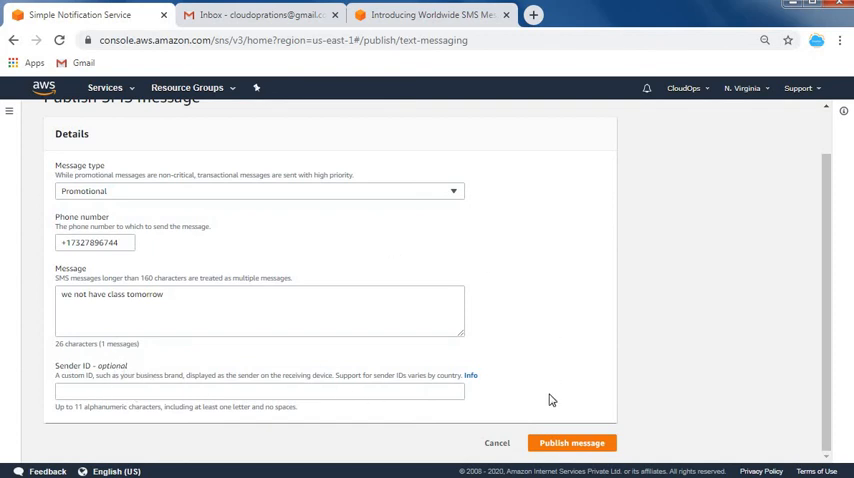
pyautogui.moveTo(453, 195)
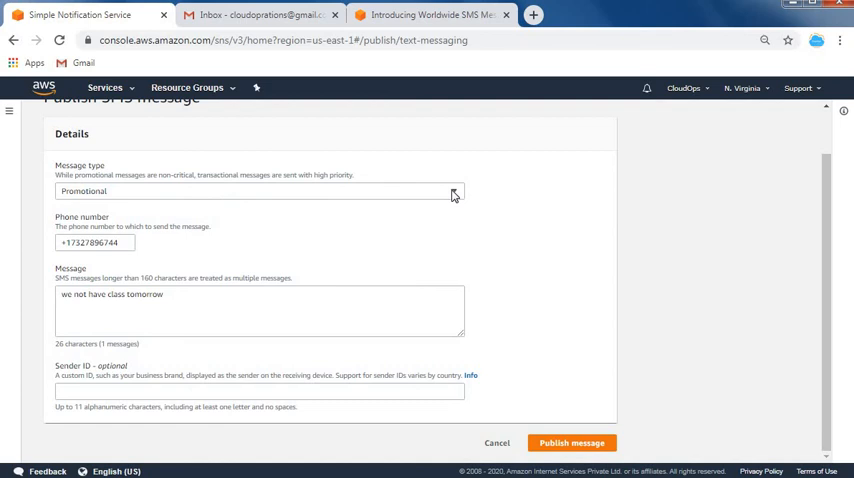
pyautogui.click(453, 191)
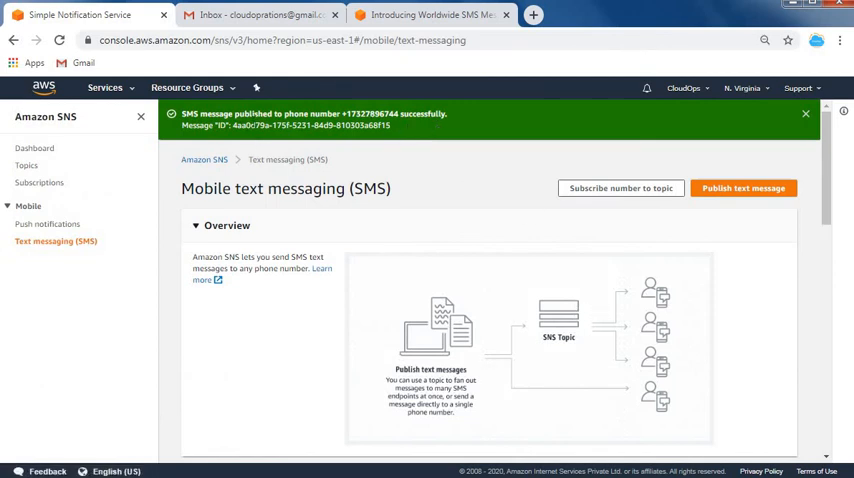
pyautogui.moveTo(111, 259)
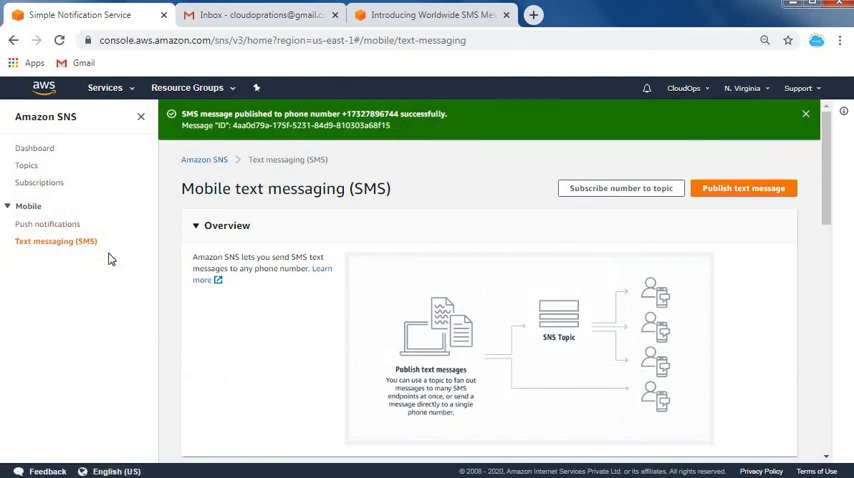
pyautogui.moveTo(85, 360)
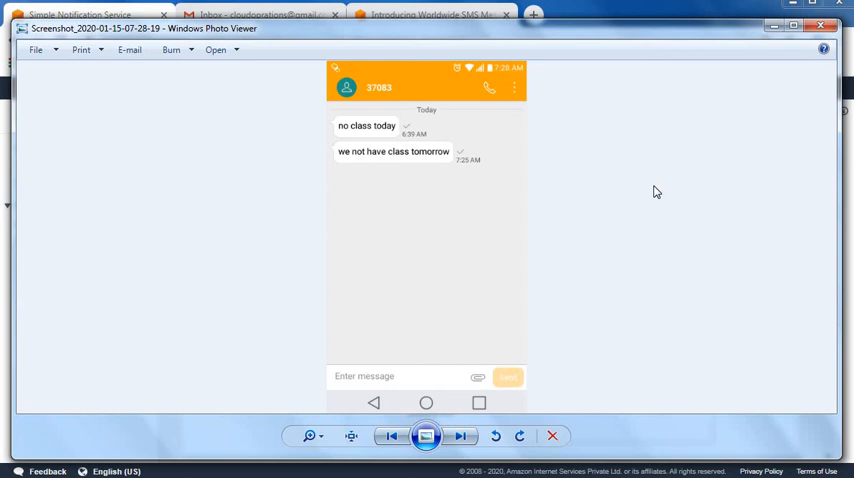
pyautogui.moveTo(373, 56)
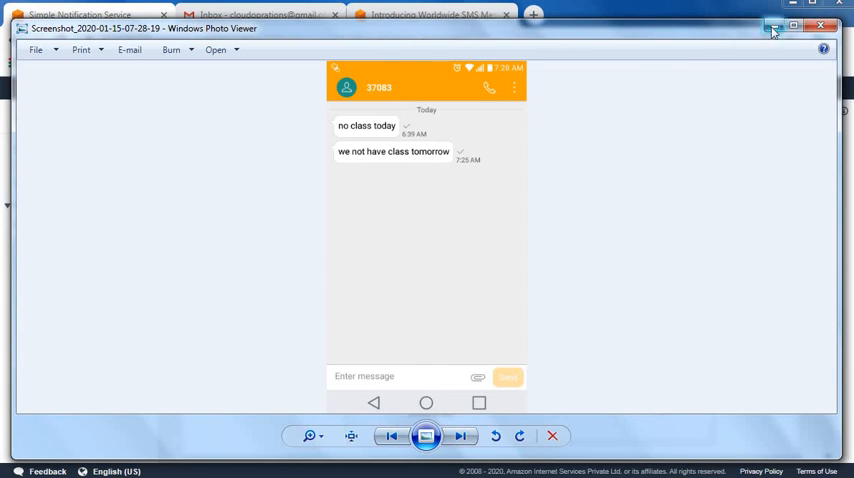
# Step: Minimize the phone screenshot viewer and dismiss the SMS publish-success banner in SNS
pyautogui.click(821, 25)
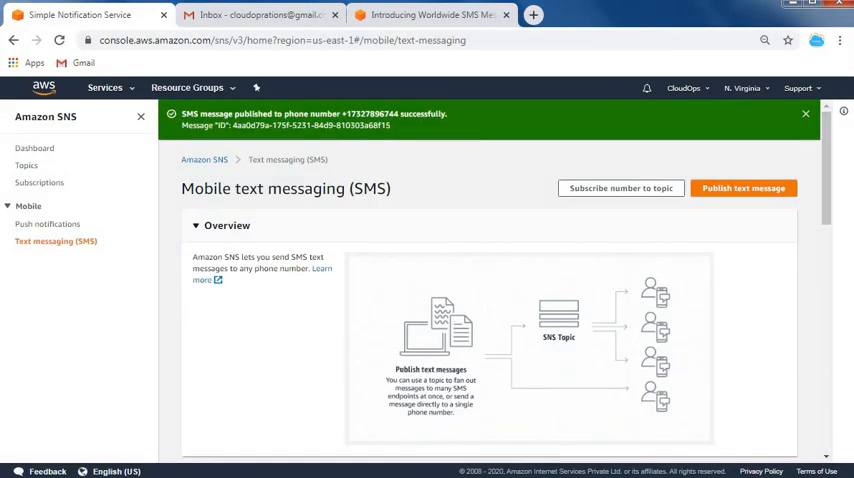
pyautogui.moveTo(600, 310)
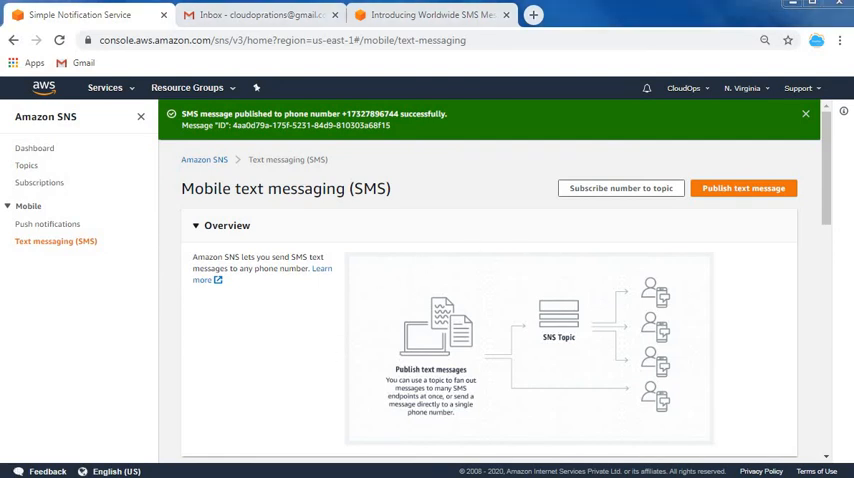
pyautogui.click(805, 113)
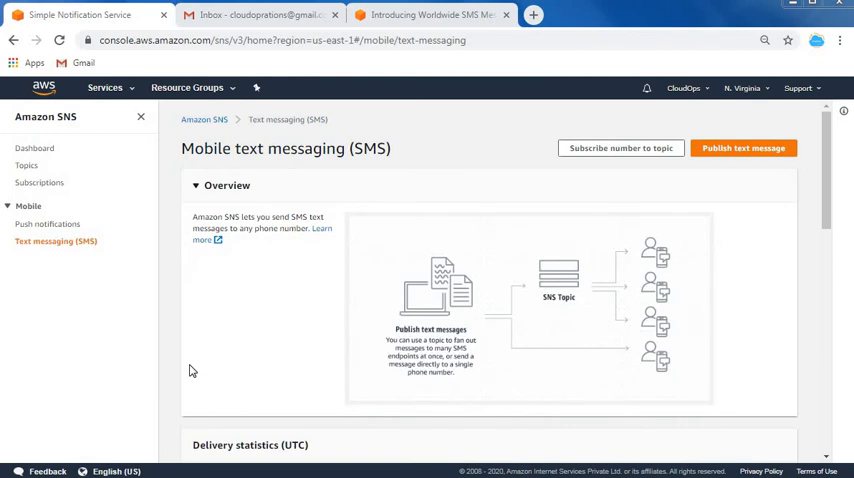